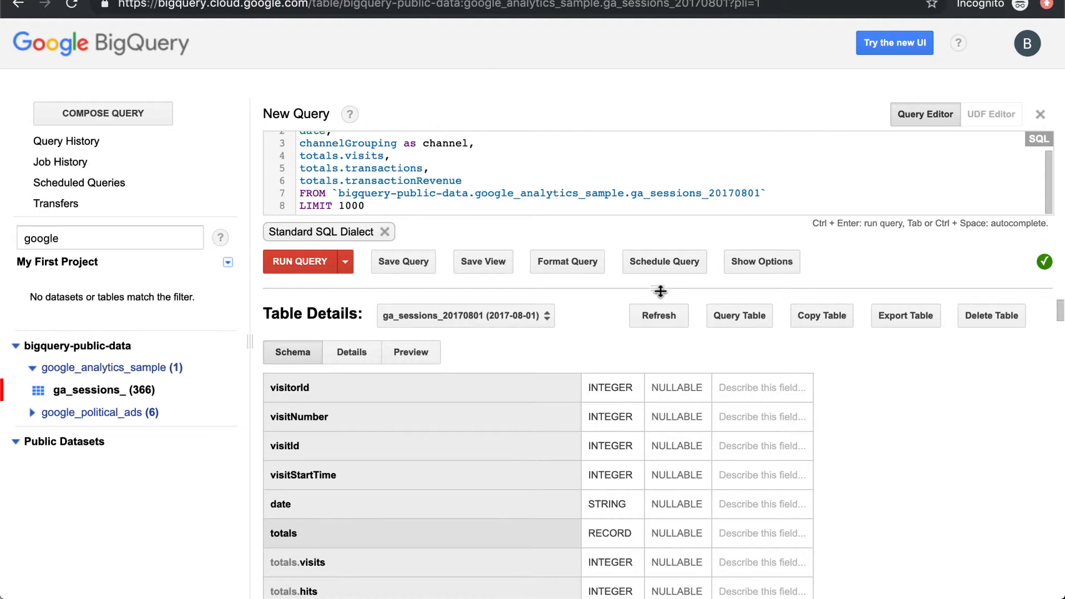
Browse the daily ga_sessions tables list from 2017-08-01 back through June 2017.
scroll(up, 3)
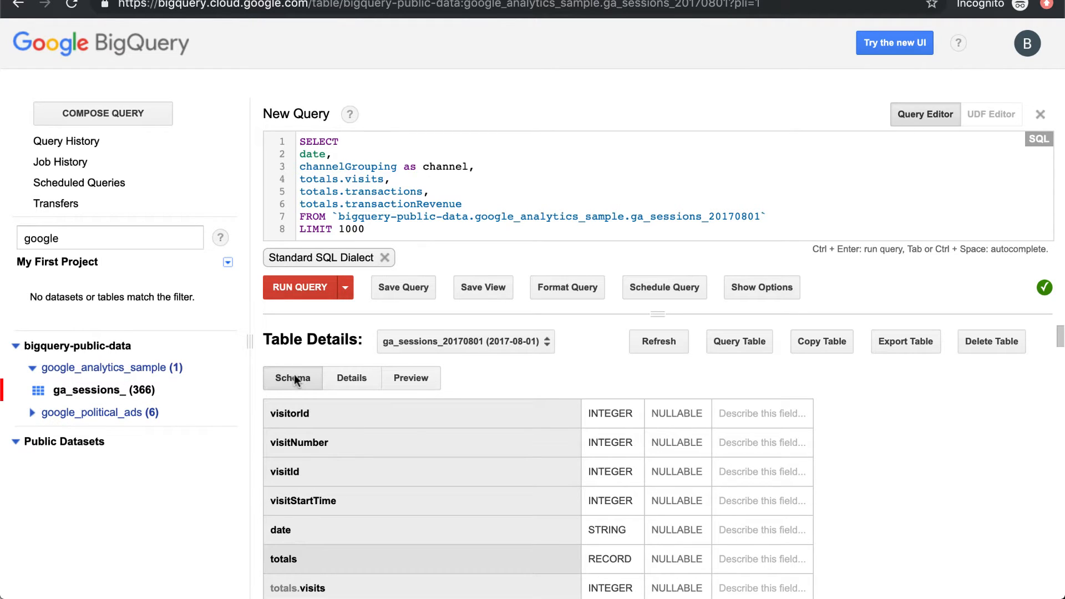
mouse_move(307, 387)
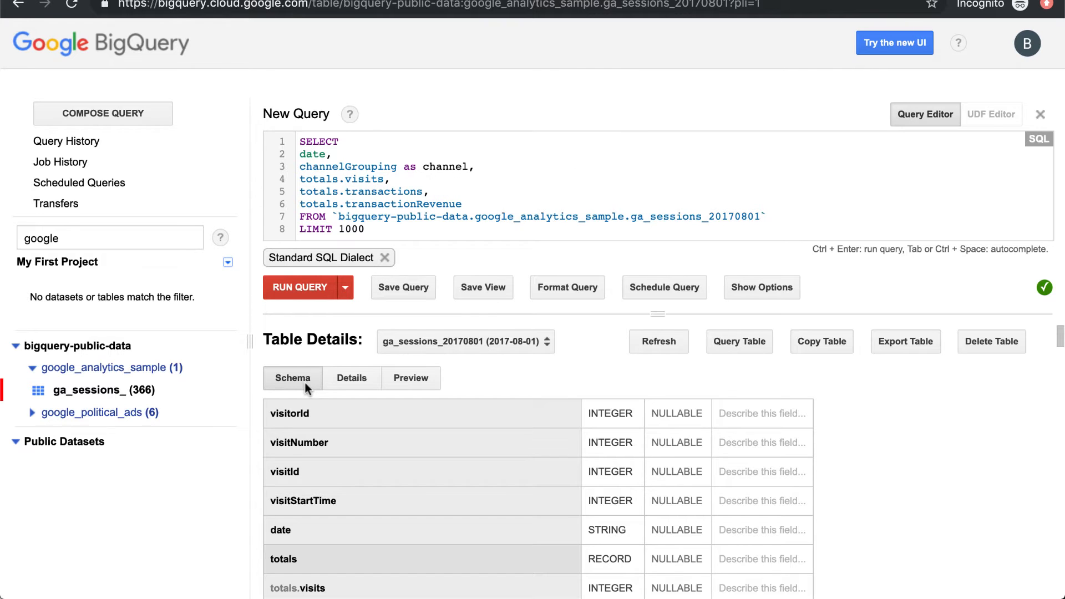
scroll(down, 3)
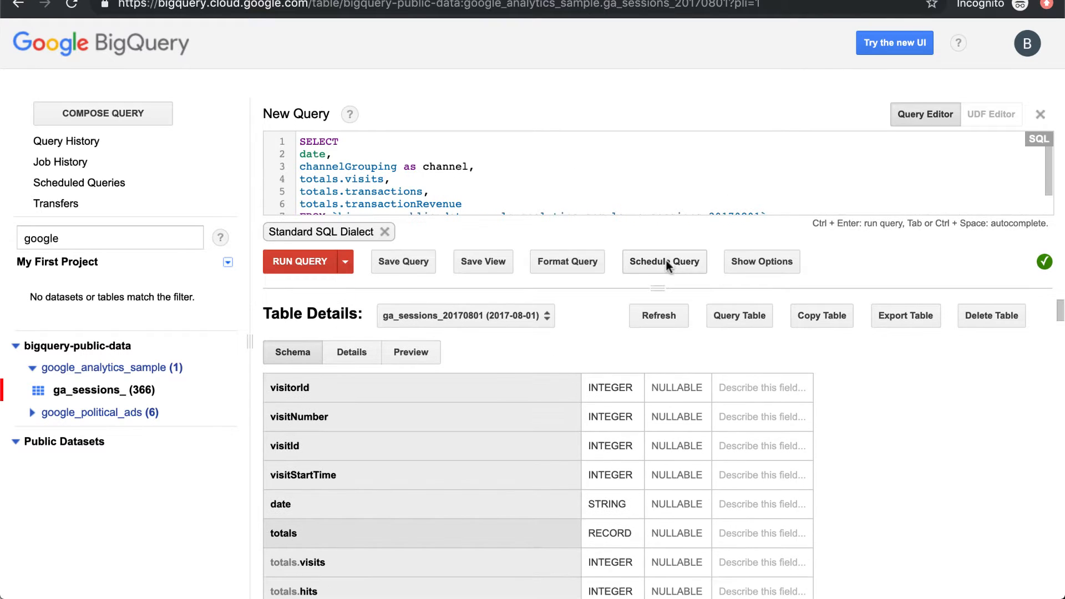
mouse_move(837, 439)
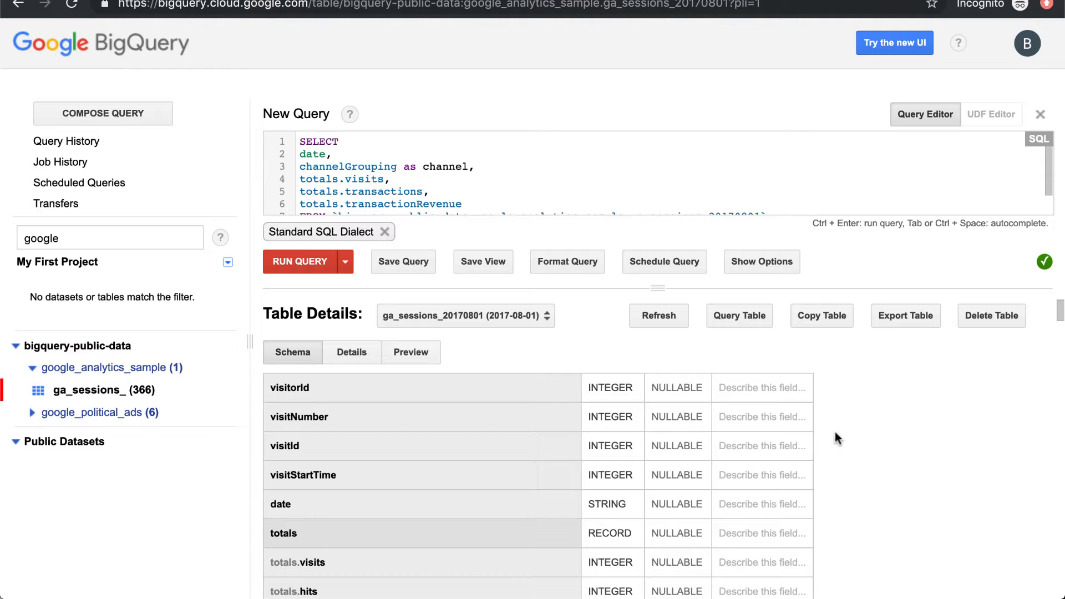
mouse_move(547, 336)
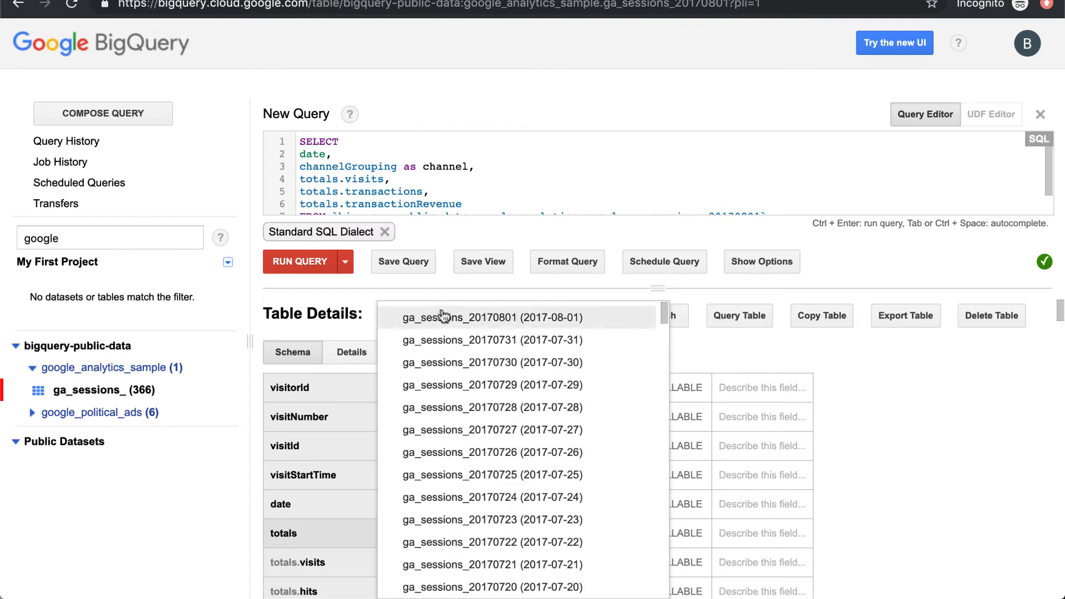
mouse_move(491, 340)
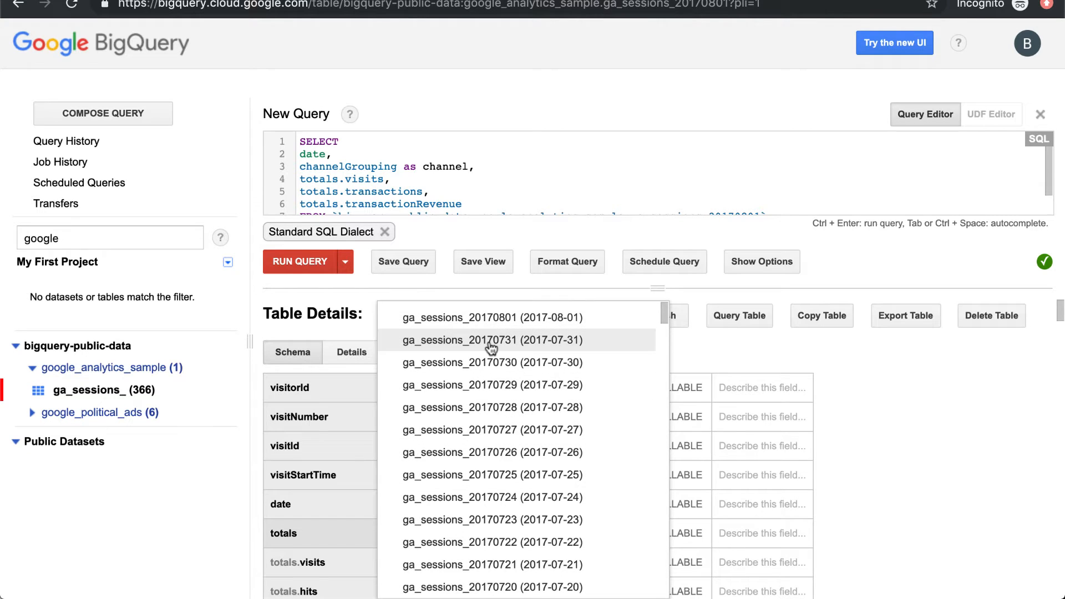
mouse_move(491, 362)
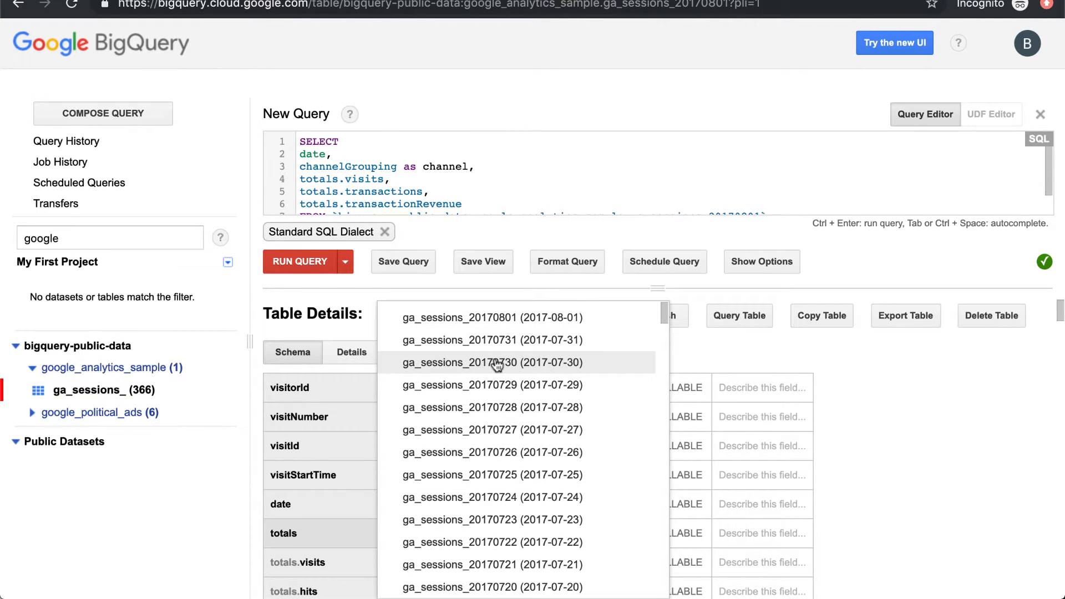
mouse_move(493, 385)
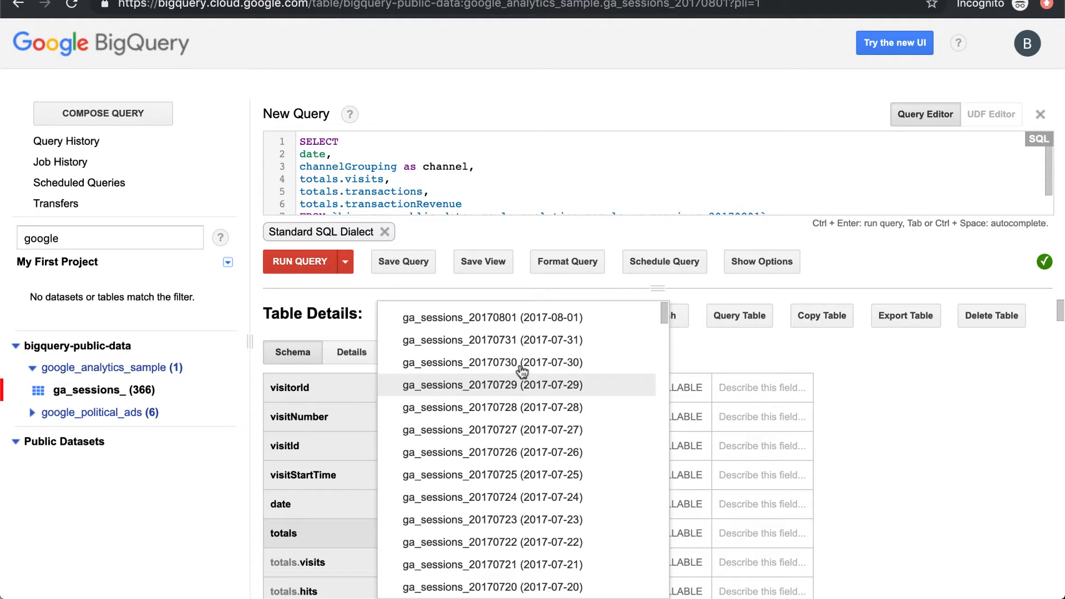
mouse_move(490, 447)
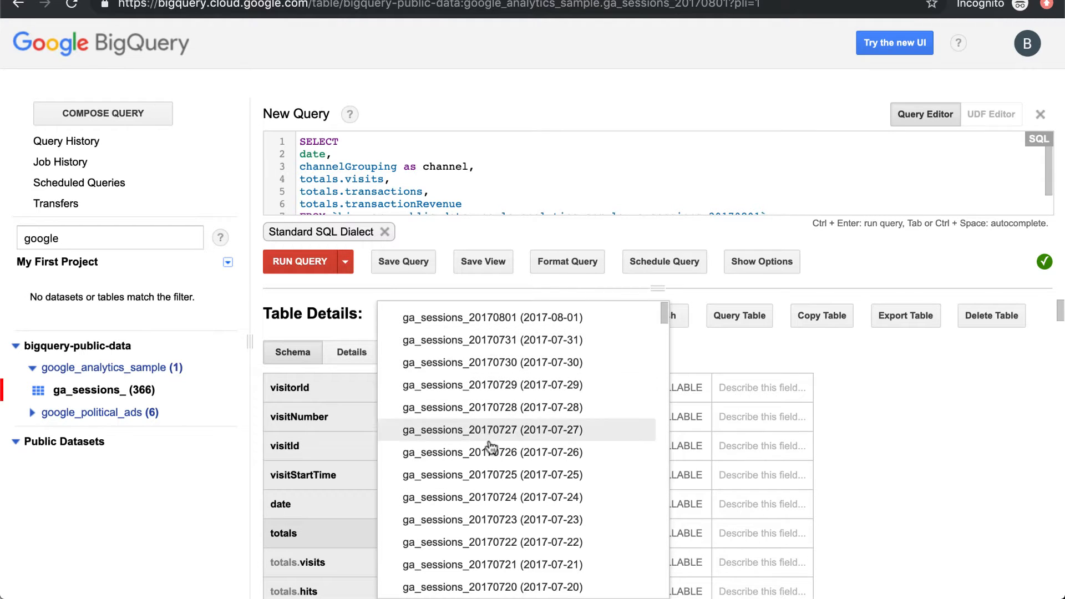
scroll(down, 3)
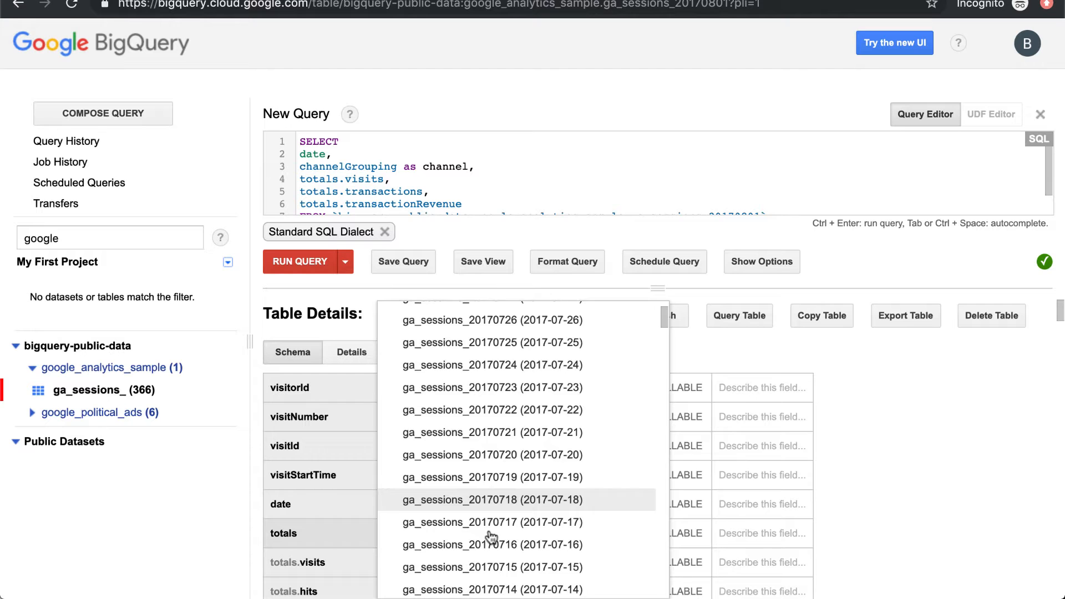
scroll(down, 3)
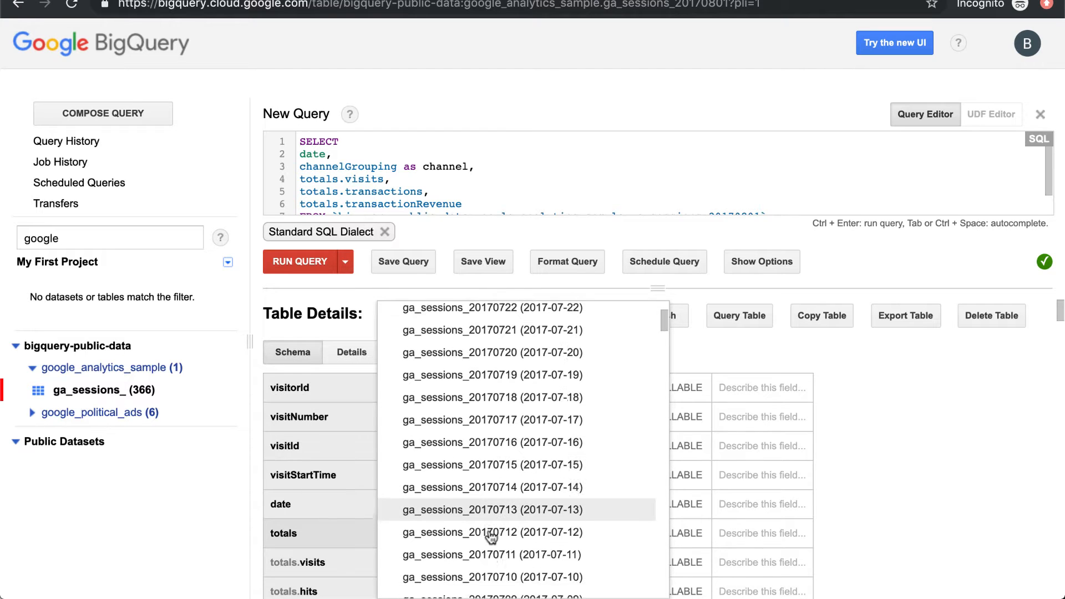
scroll(down, 3)
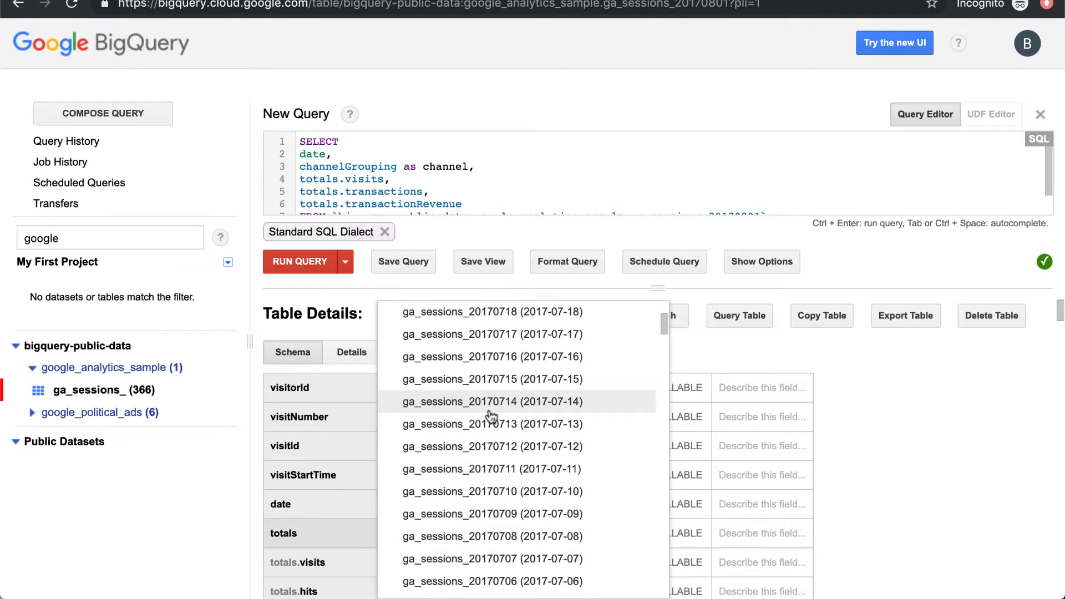
scroll(down, 3)
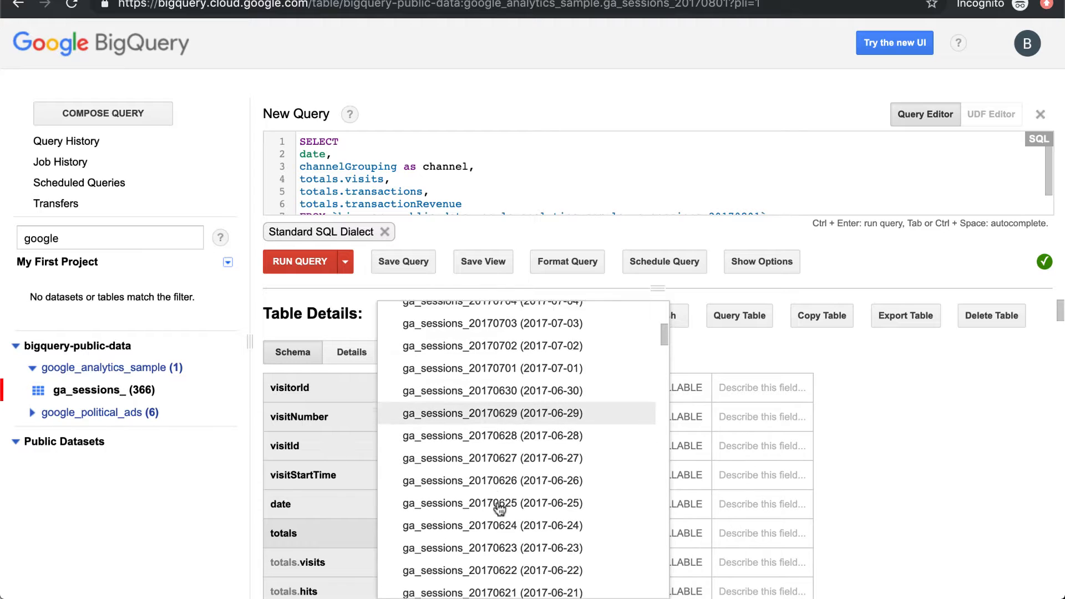
scroll(down, 3)
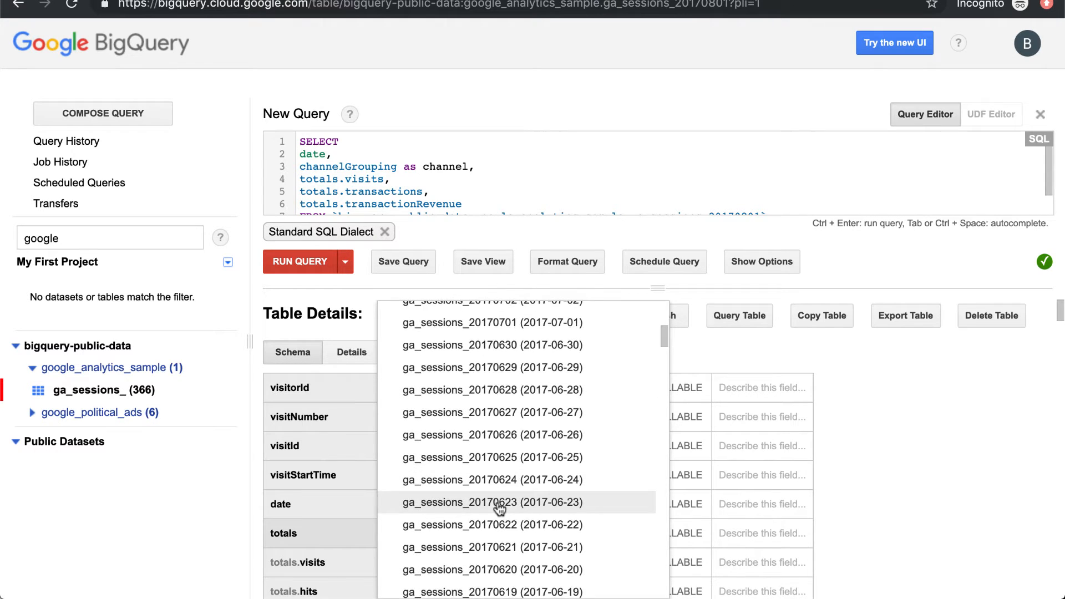
scroll(up, 3)
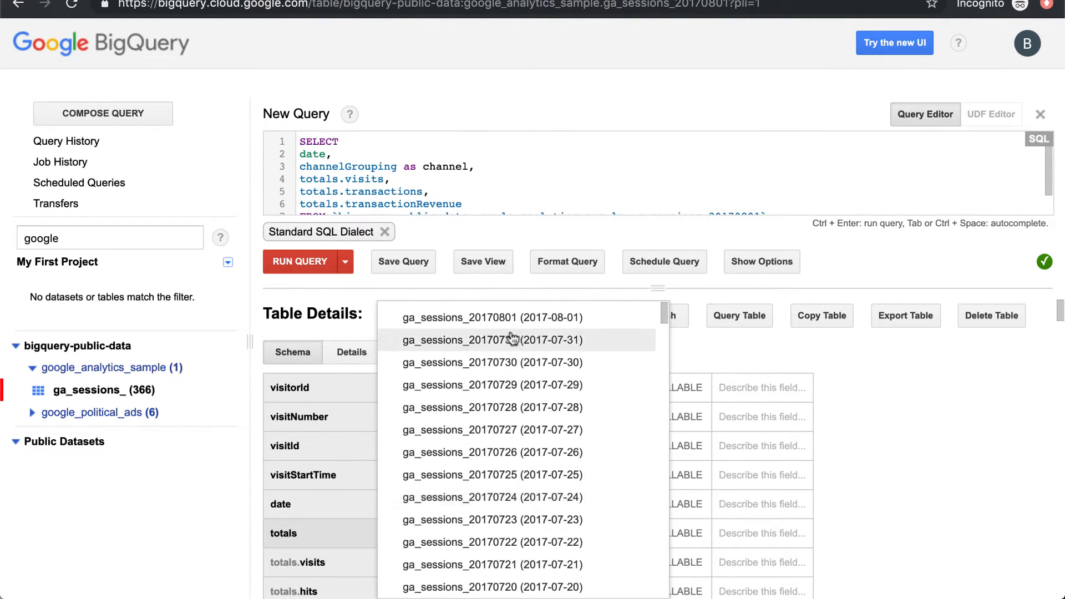
mouse_move(459, 318)
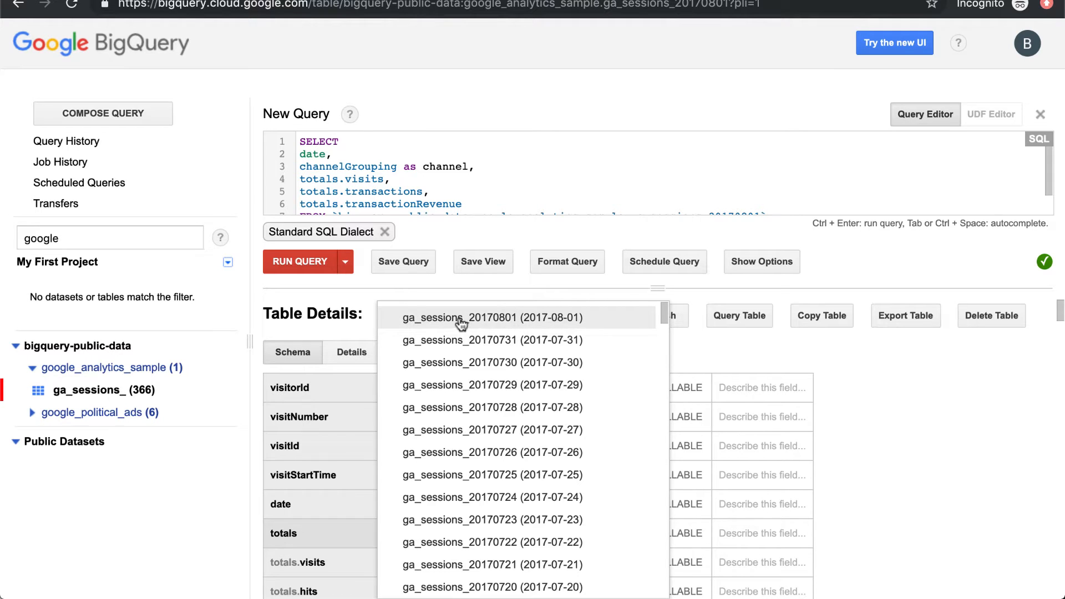
mouse_move(451, 343)
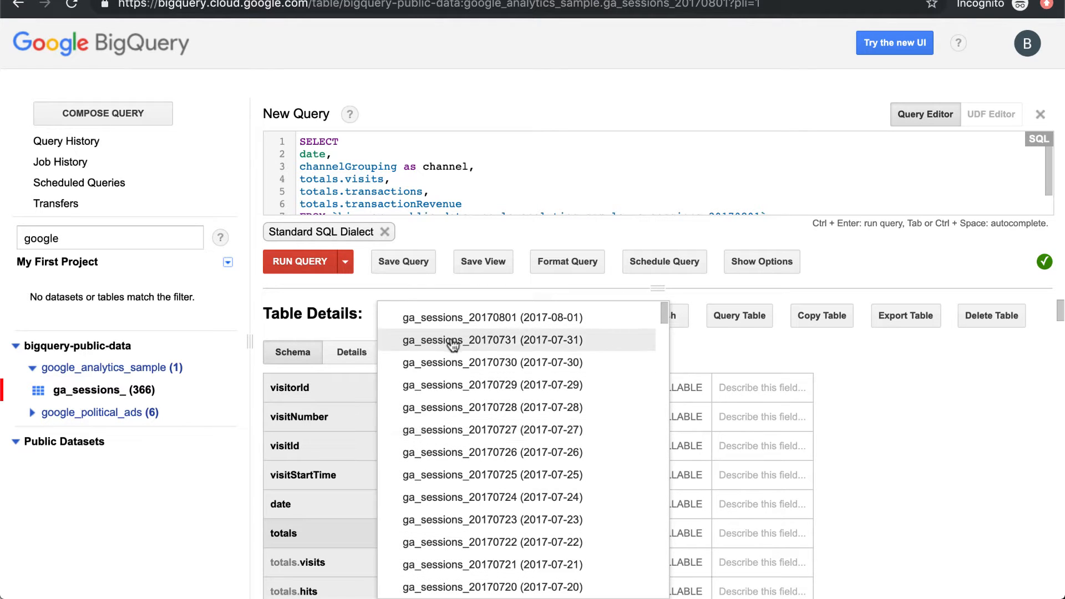
mouse_move(480, 317)
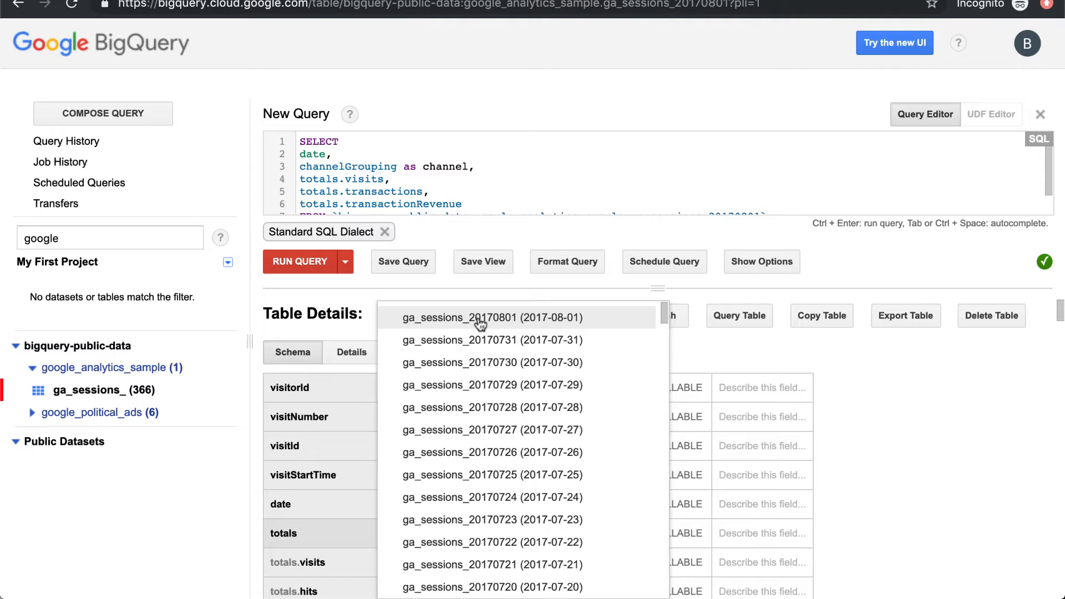
mouse_move(468, 329)
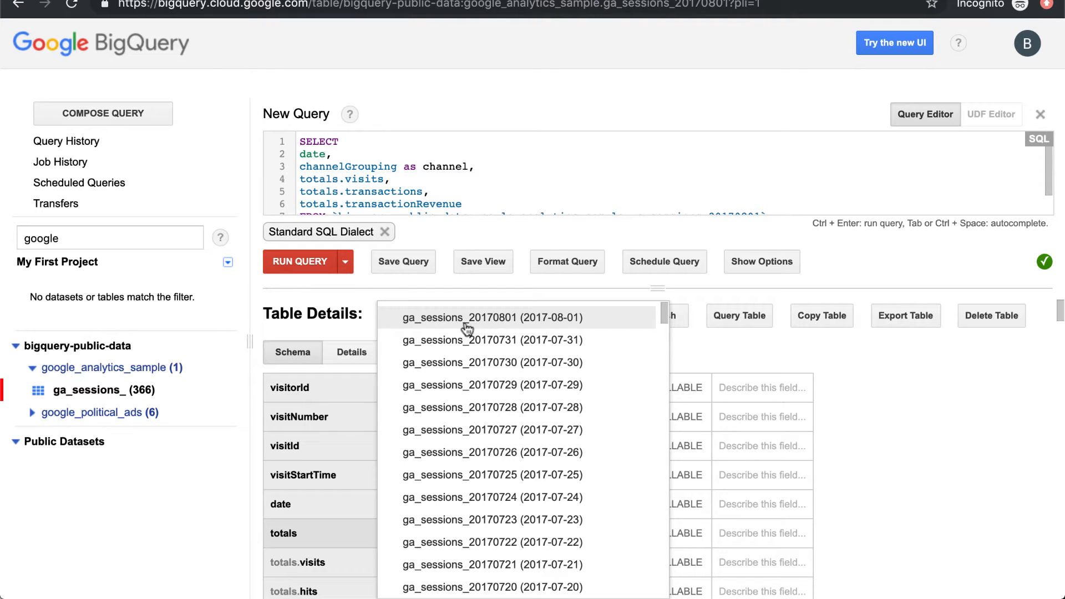
mouse_move(501, 330)
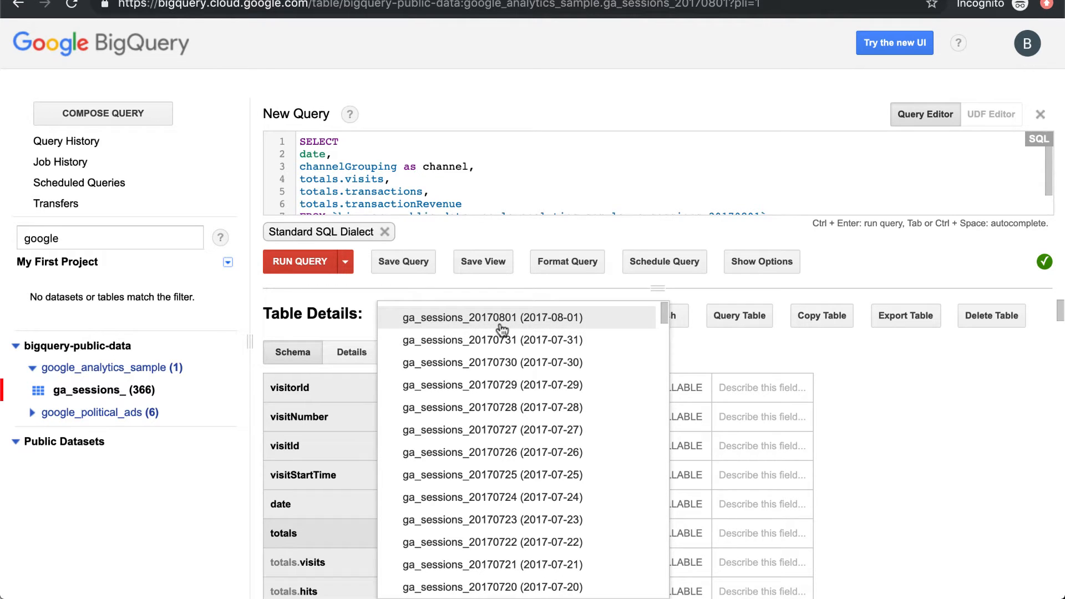
mouse_move(442, 325)
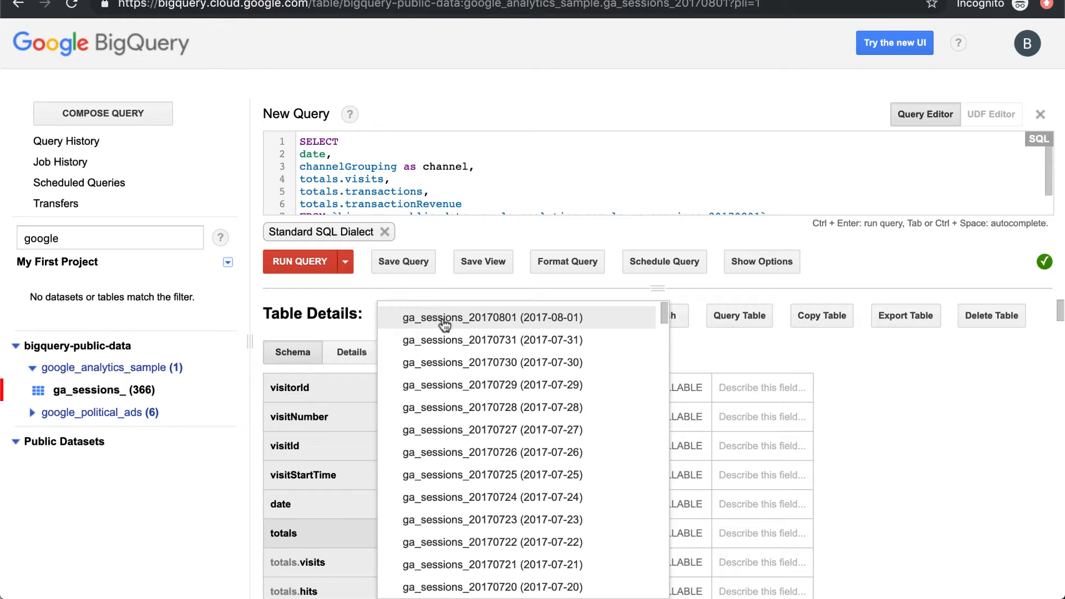
mouse_move(477, 321)
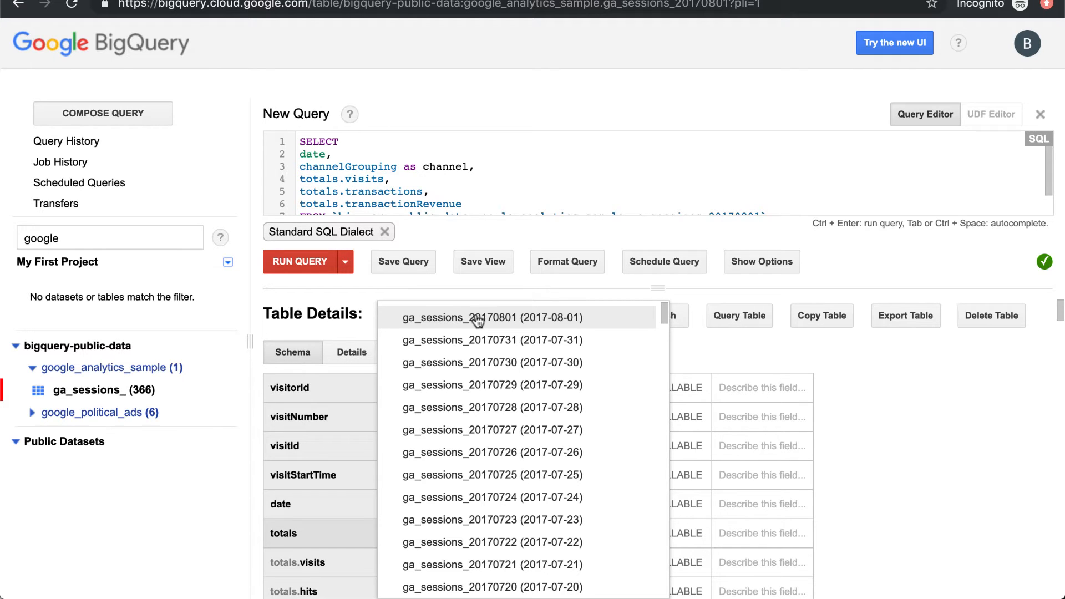
click(491, 317)
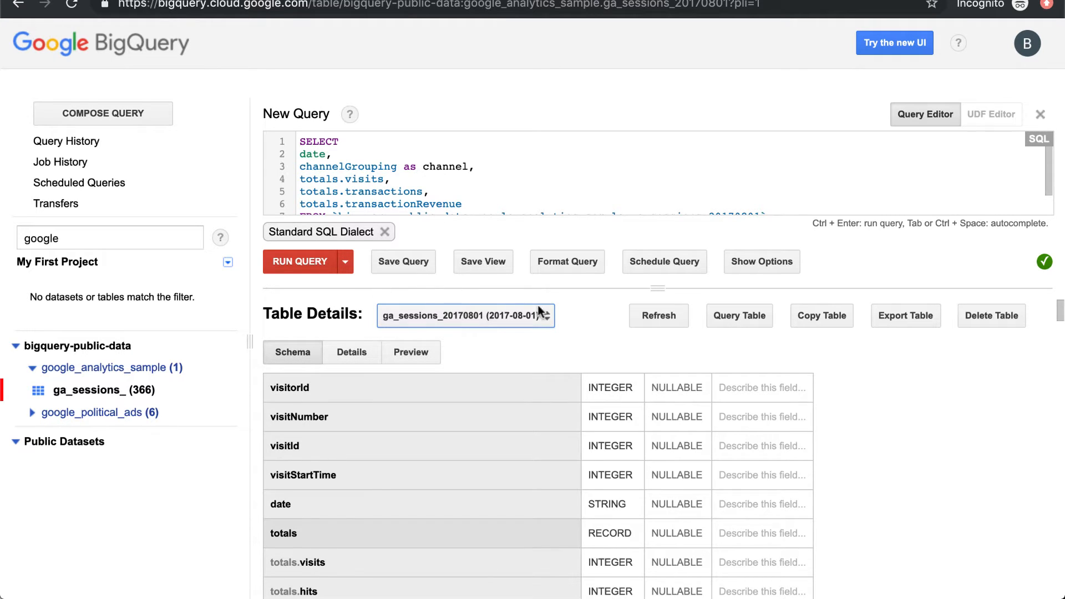
scroll(down, 3)
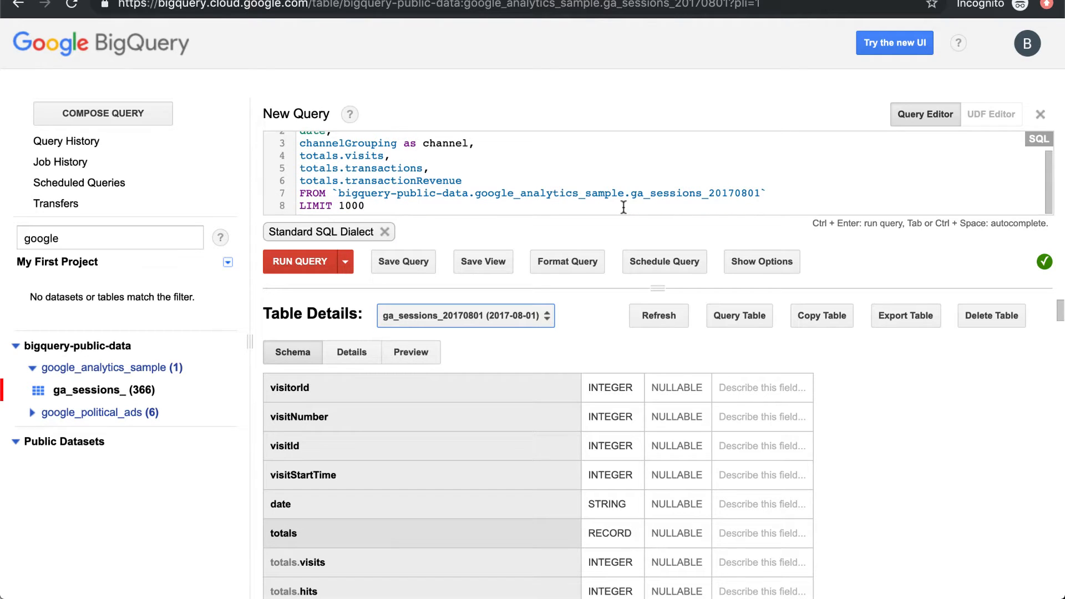
scroll(up, 3)
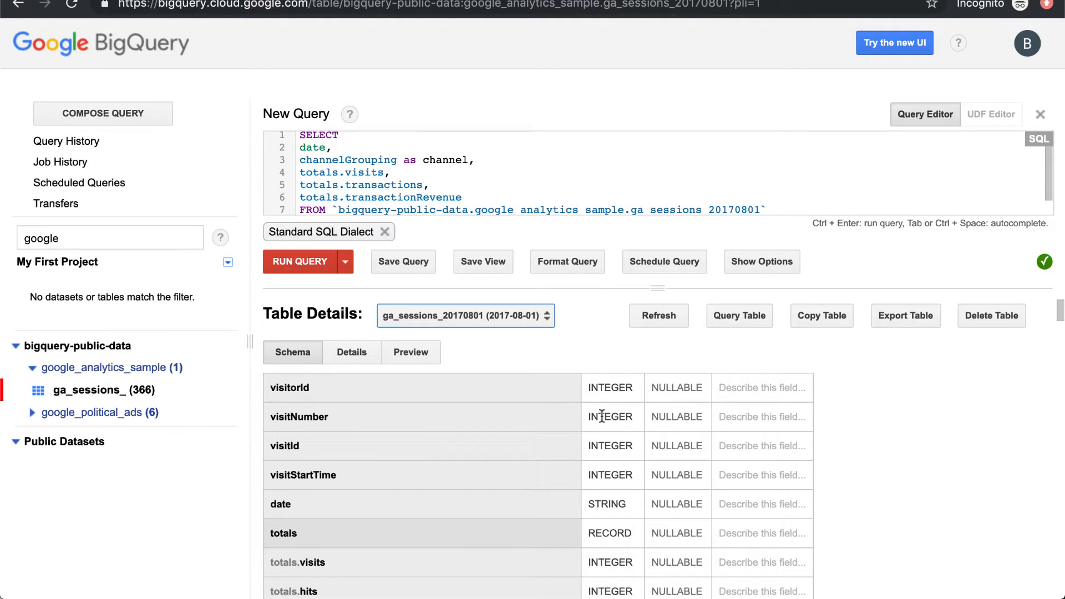
mouse_move(547, 512)
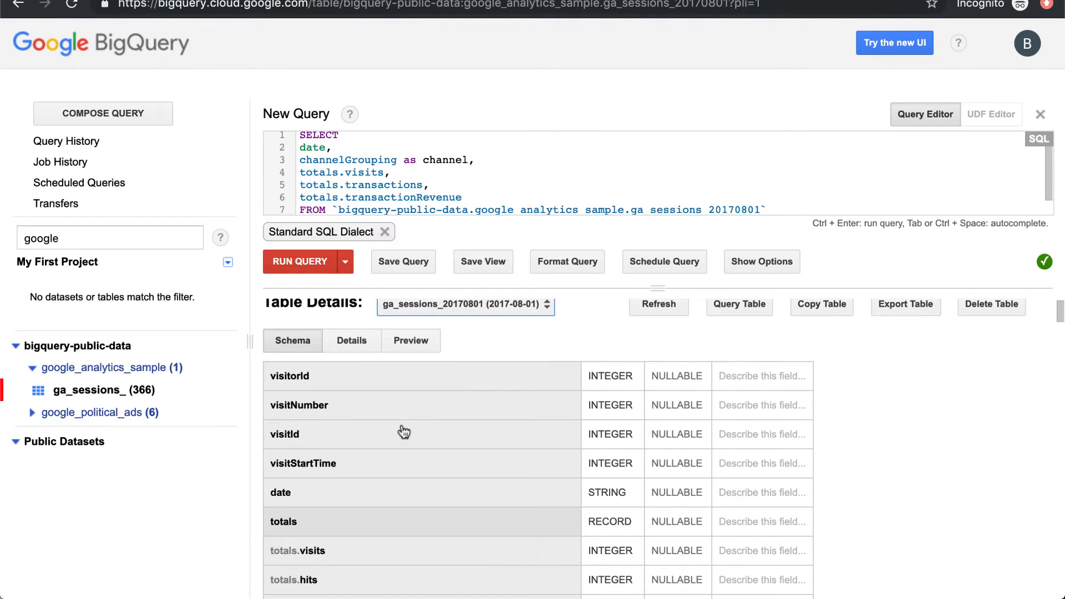
scroll(down, 3)
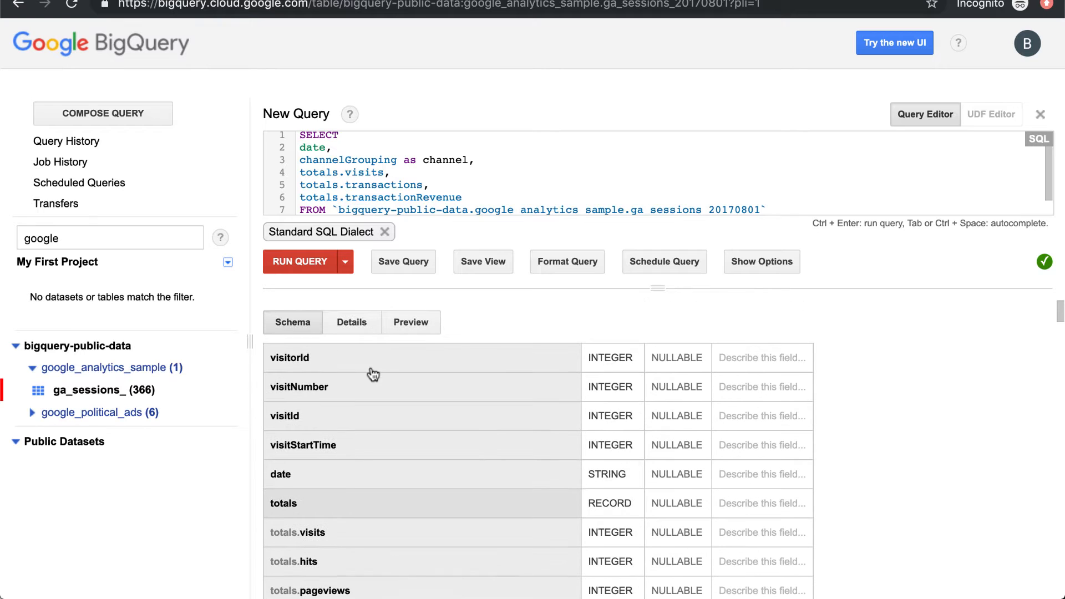
scroll(down, 3)
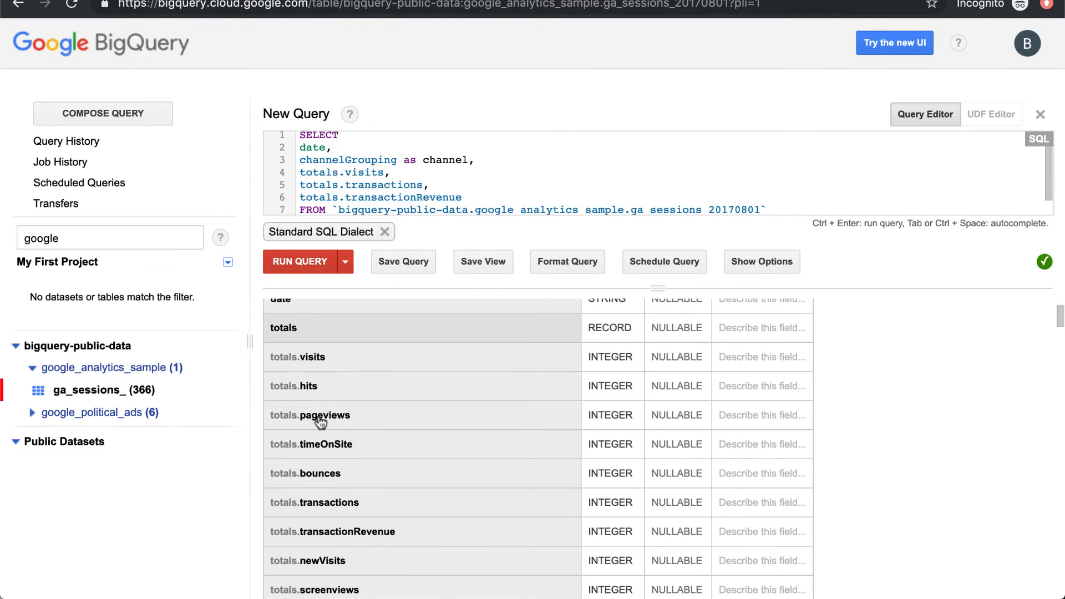
scroll(down, 3)
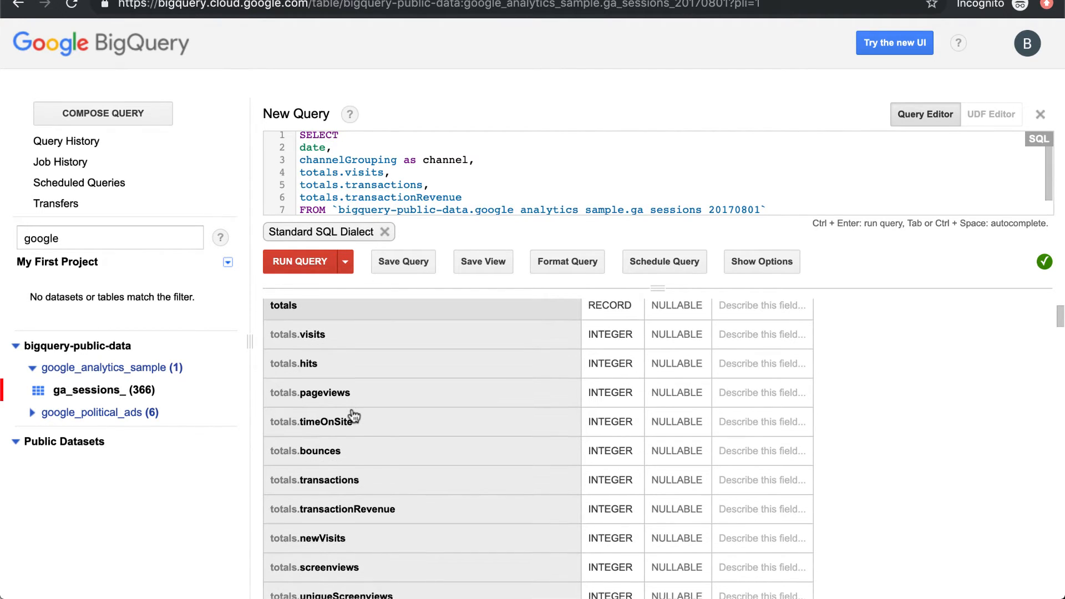
scroll(down, 3)
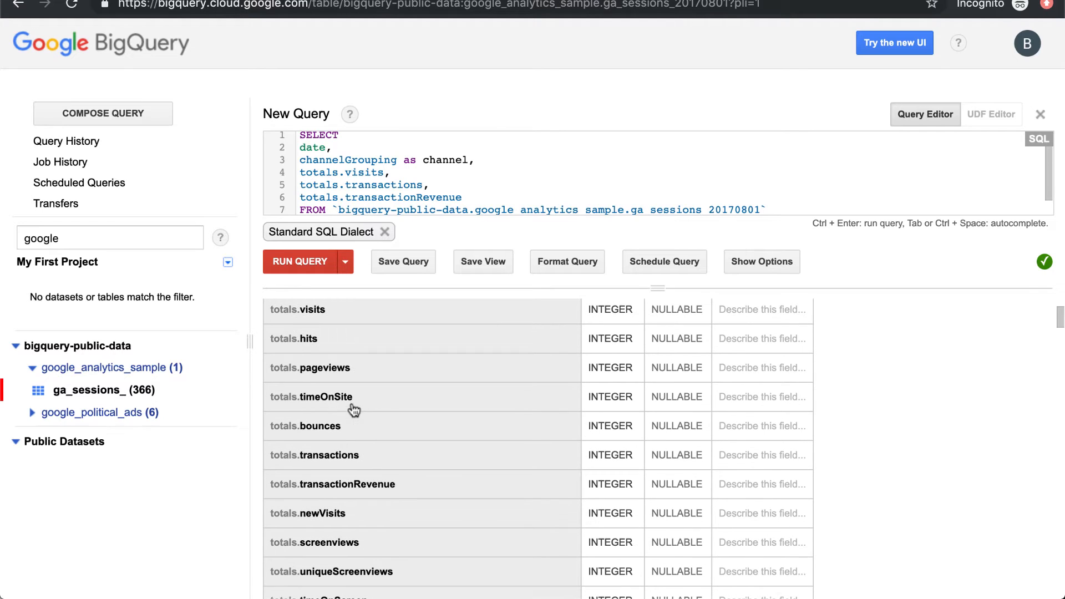
scroll(up, 3)
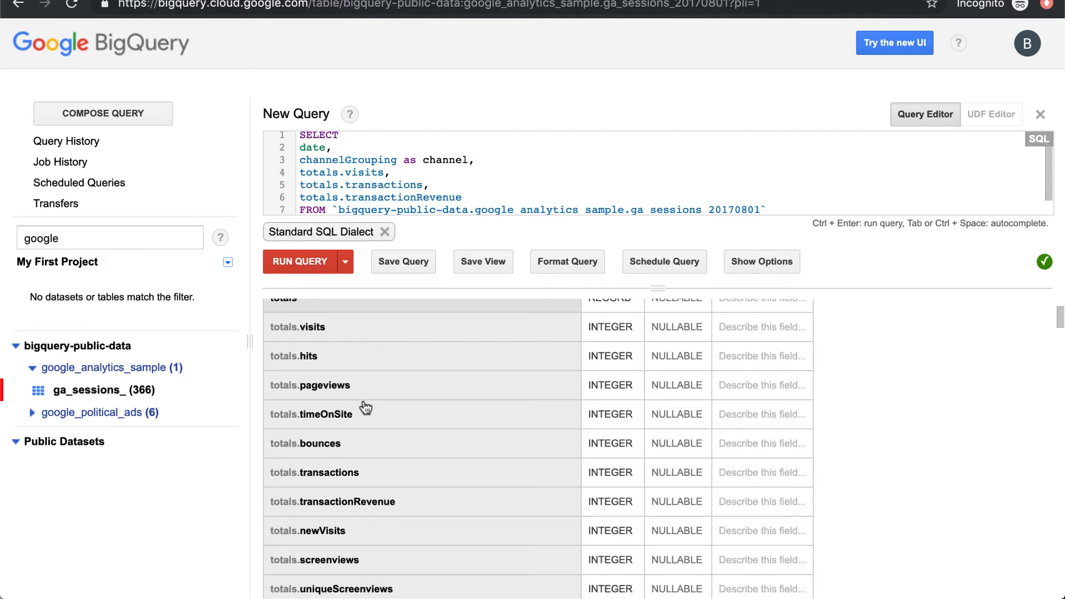
scroll(down, 3)
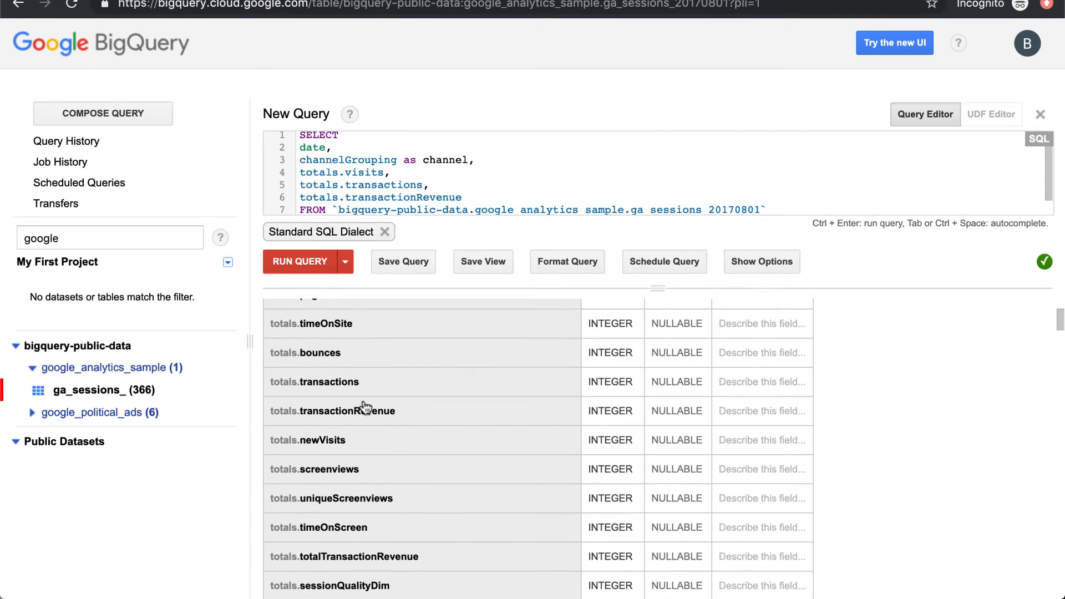
scroll(up, 3)
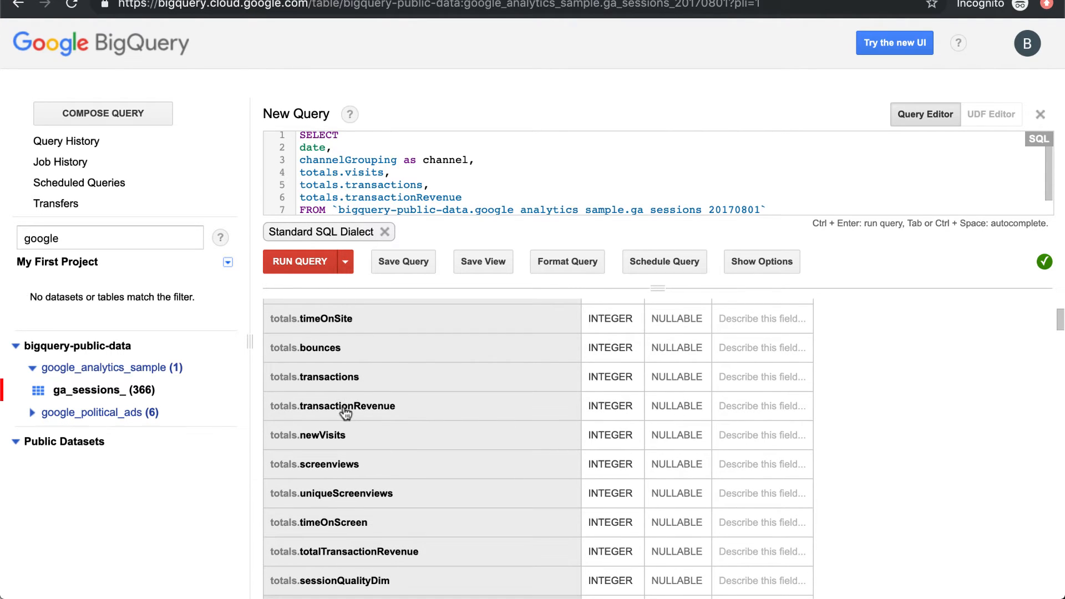
mouse_move(331, 388)
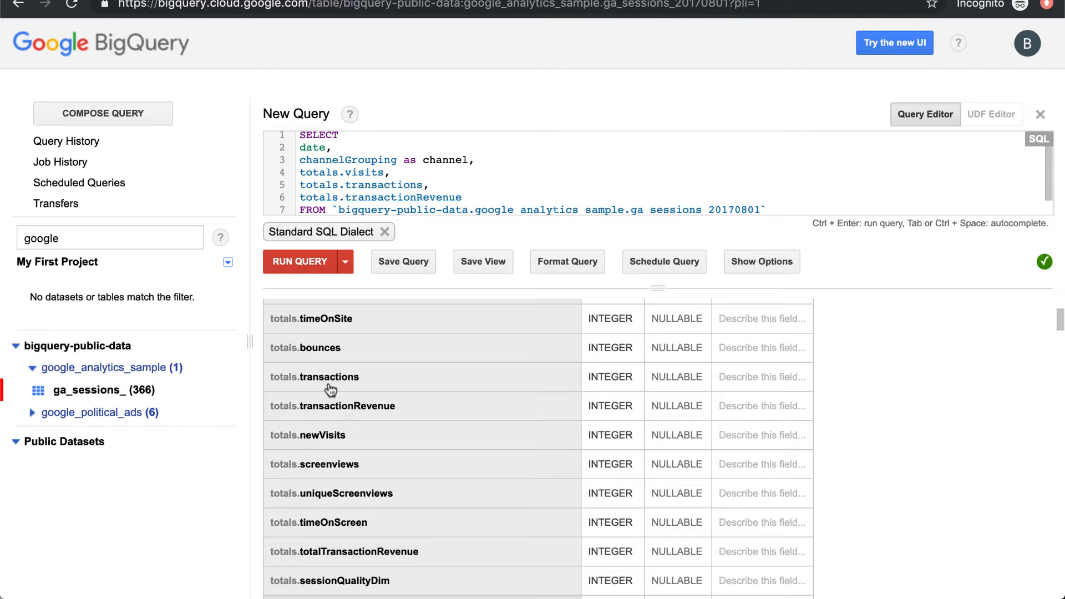
mouse_move(373, 406)
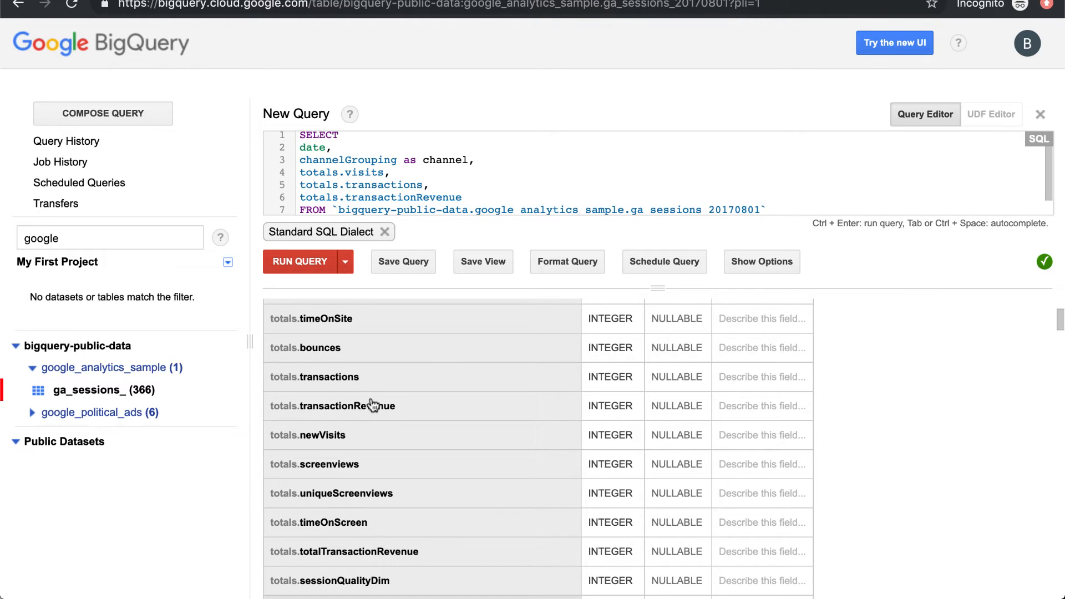
scroll(down, 3)
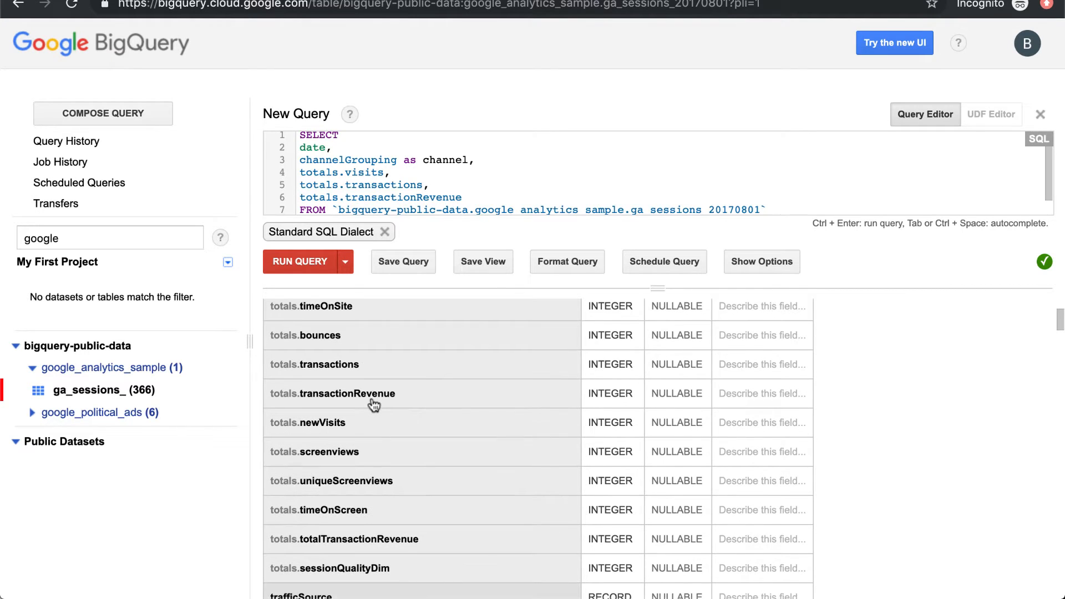
scroll(down, 3)
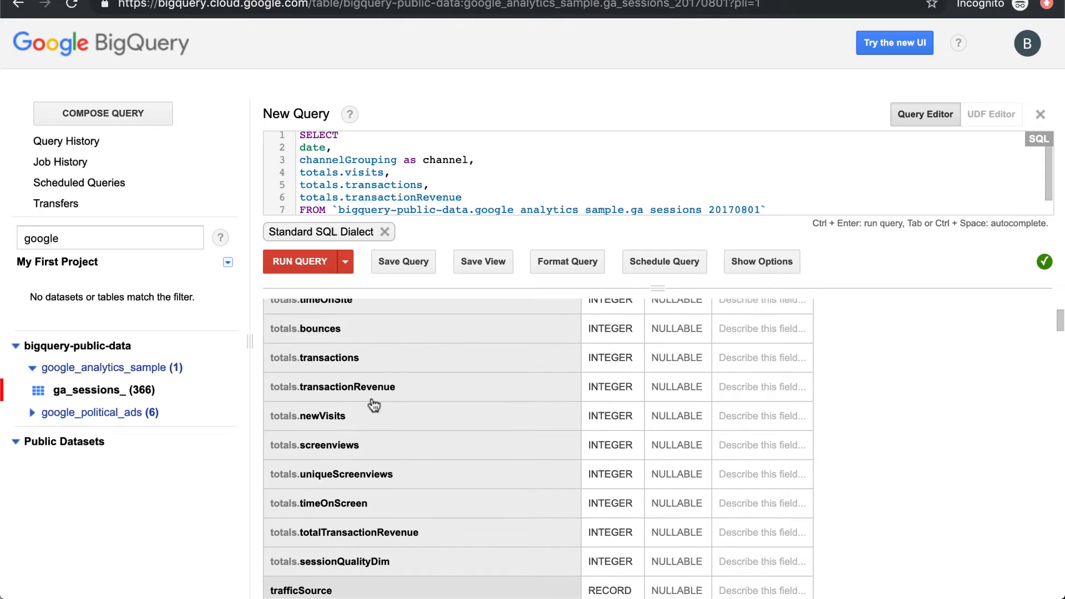
scroll(up, 3)
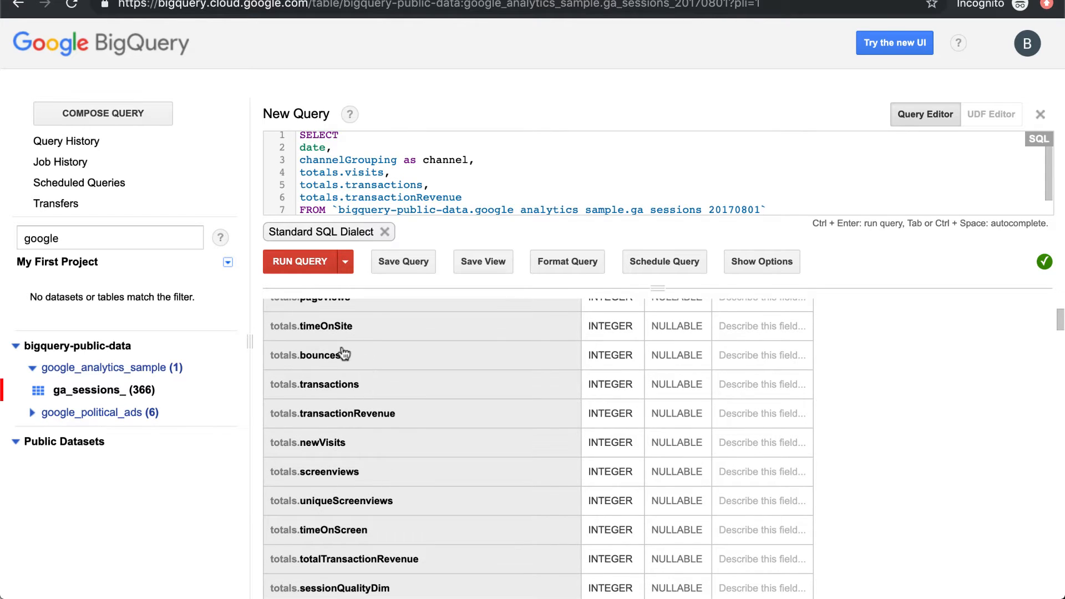
mouse_move(372, 434)
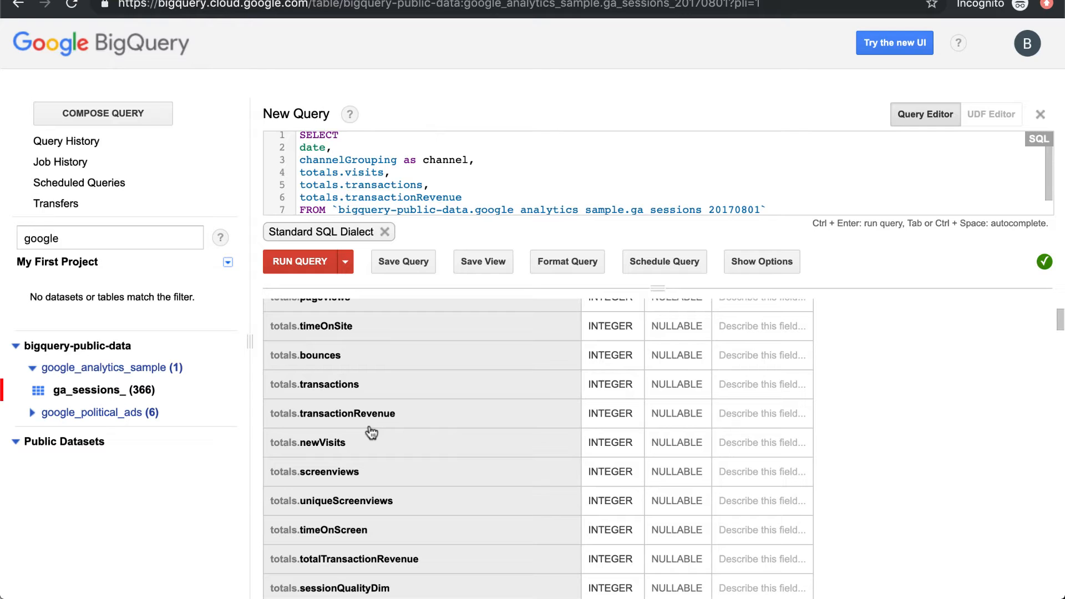
scroll(up, 3)
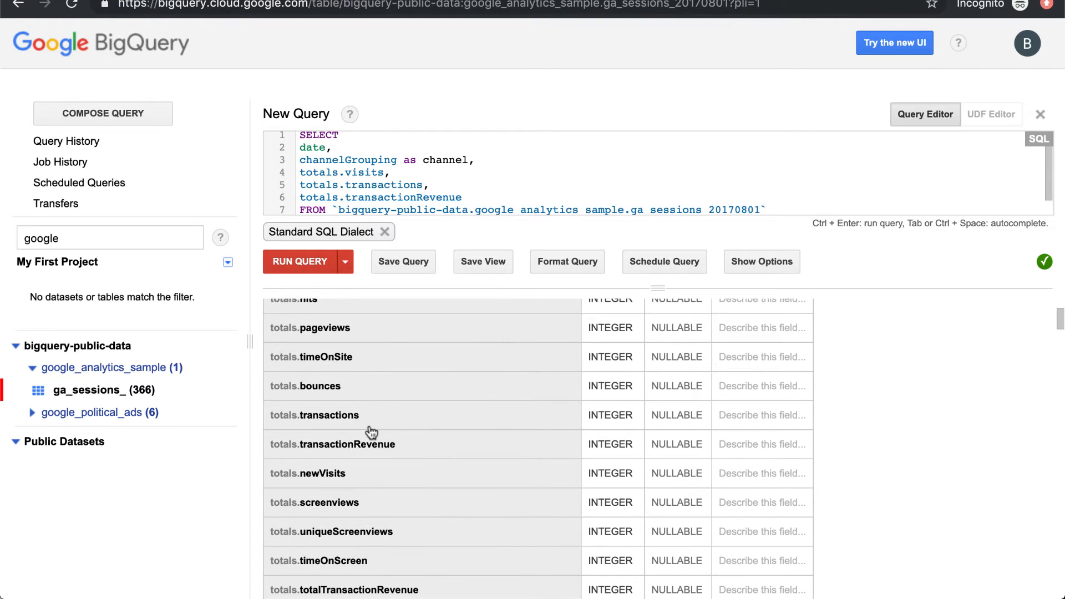
scroll(down, 3)
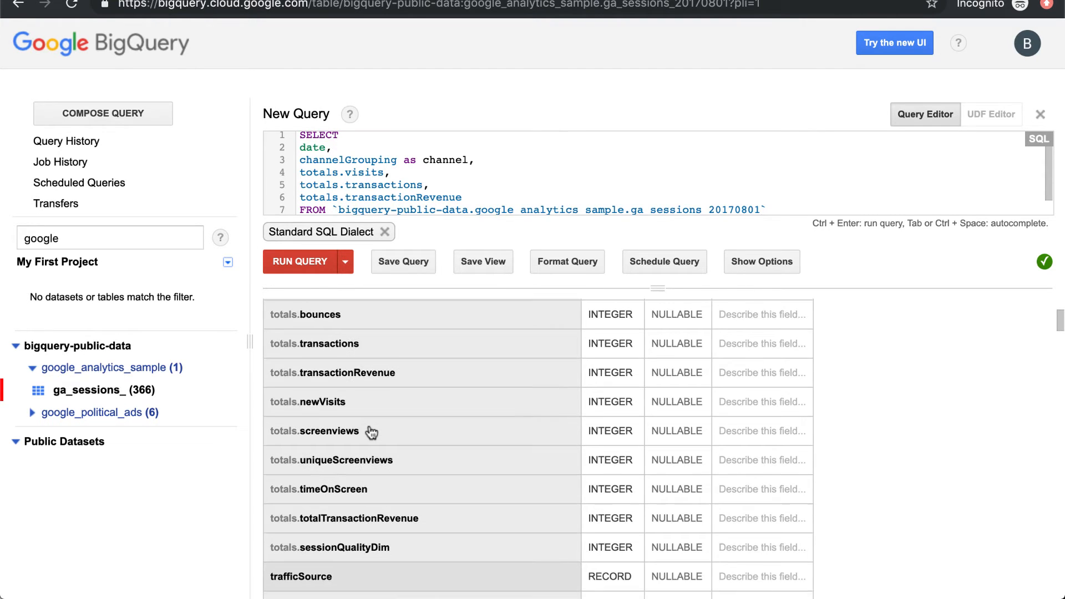
scroll(down, 3)
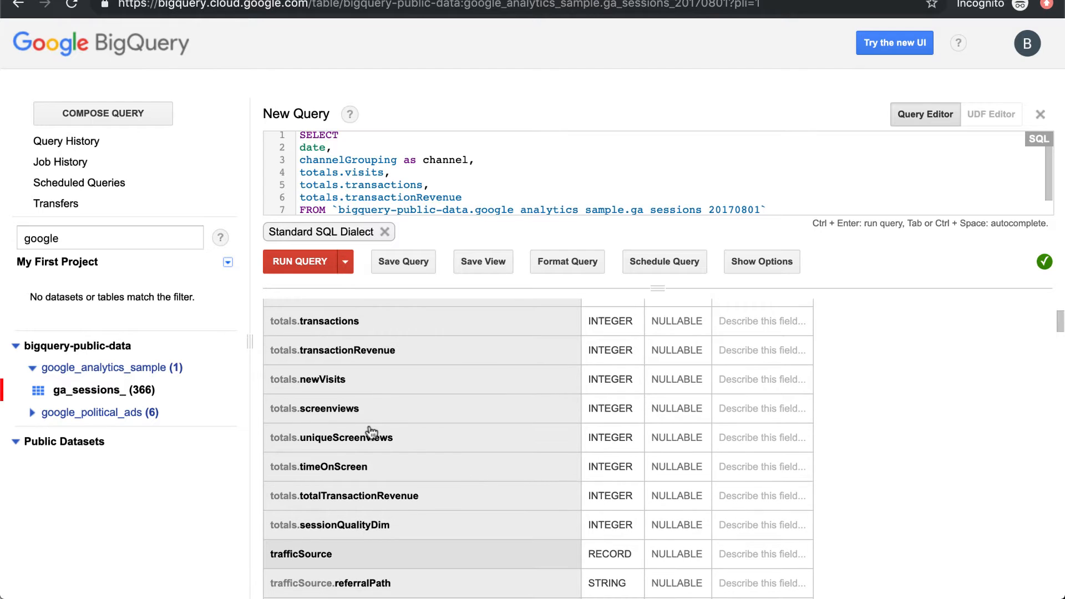
scroll(down, 3)
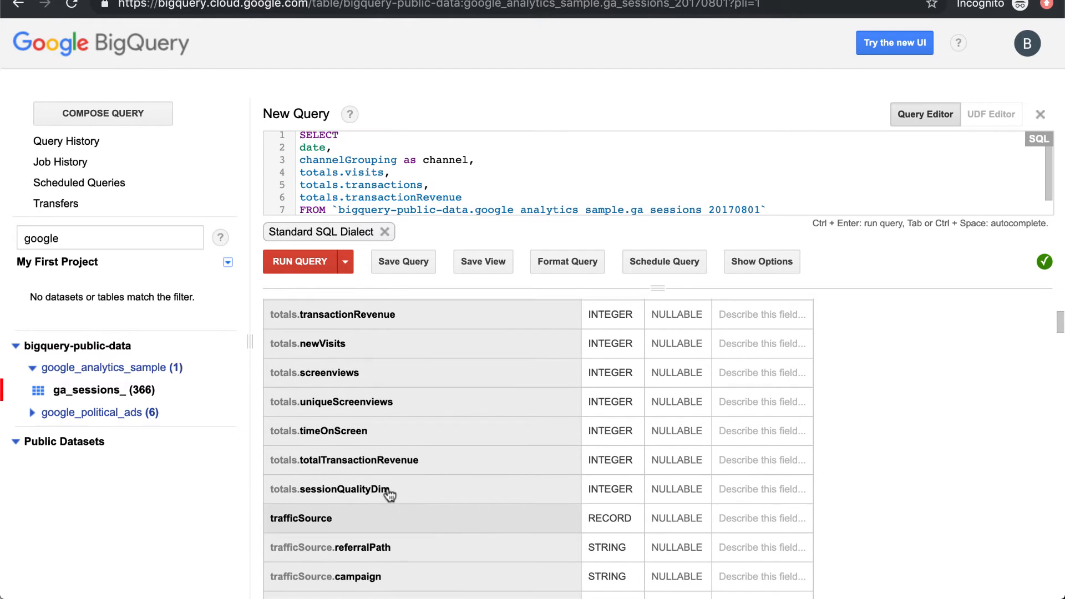
scroll(down, 3)
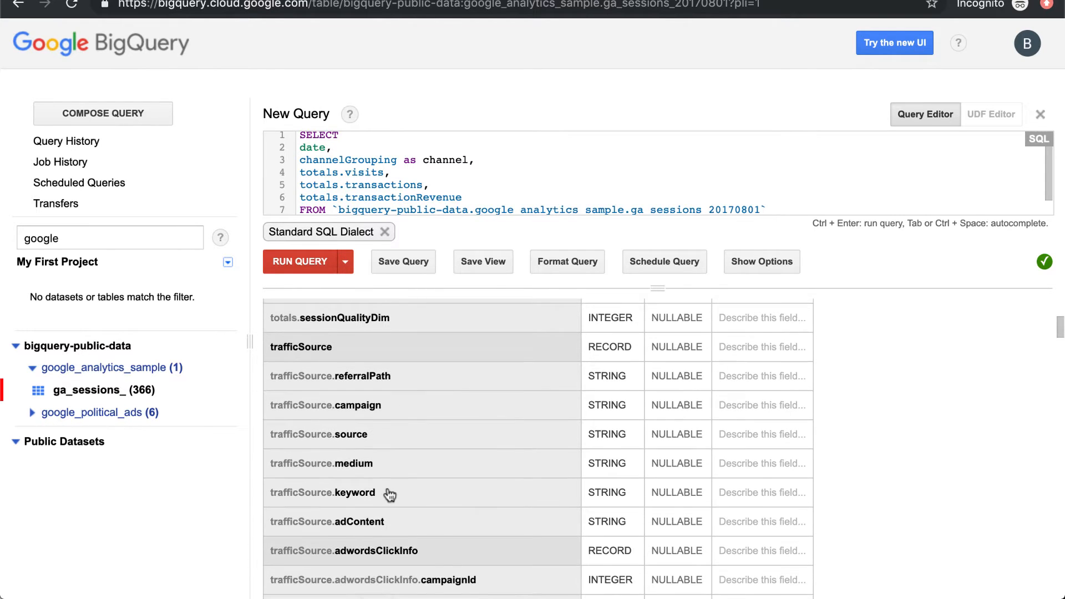
scroll(down, 3)
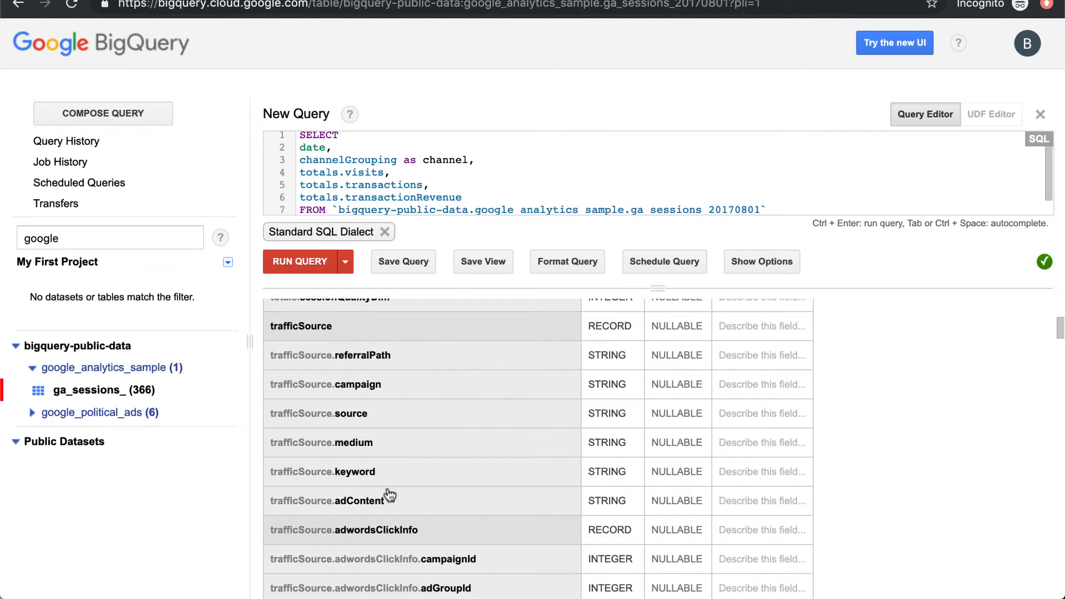
scroll(down, 3)
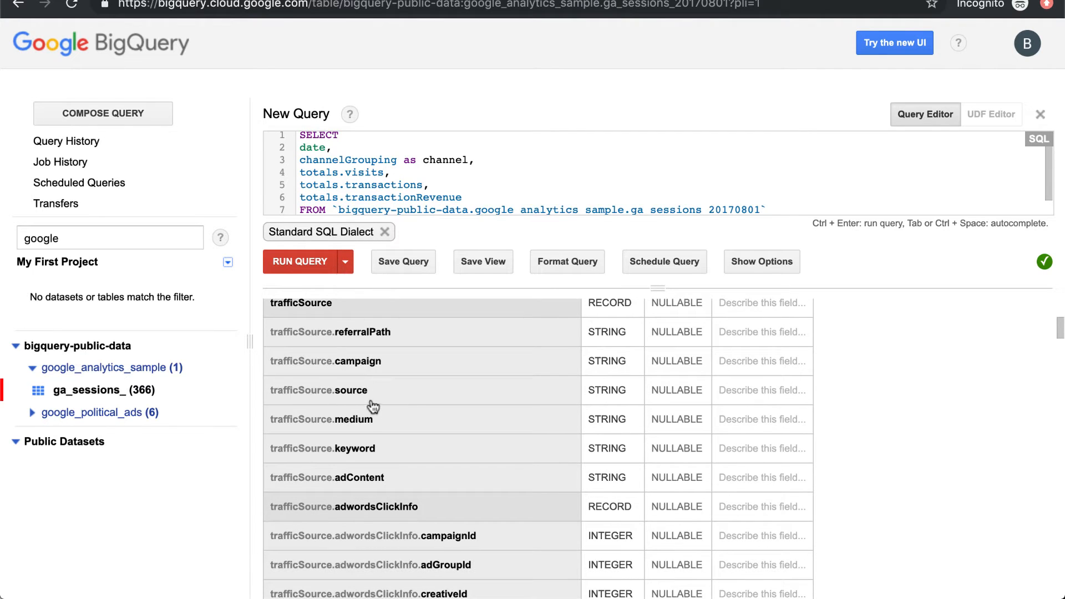
scroll(down, 3)
text(channelGrouping)
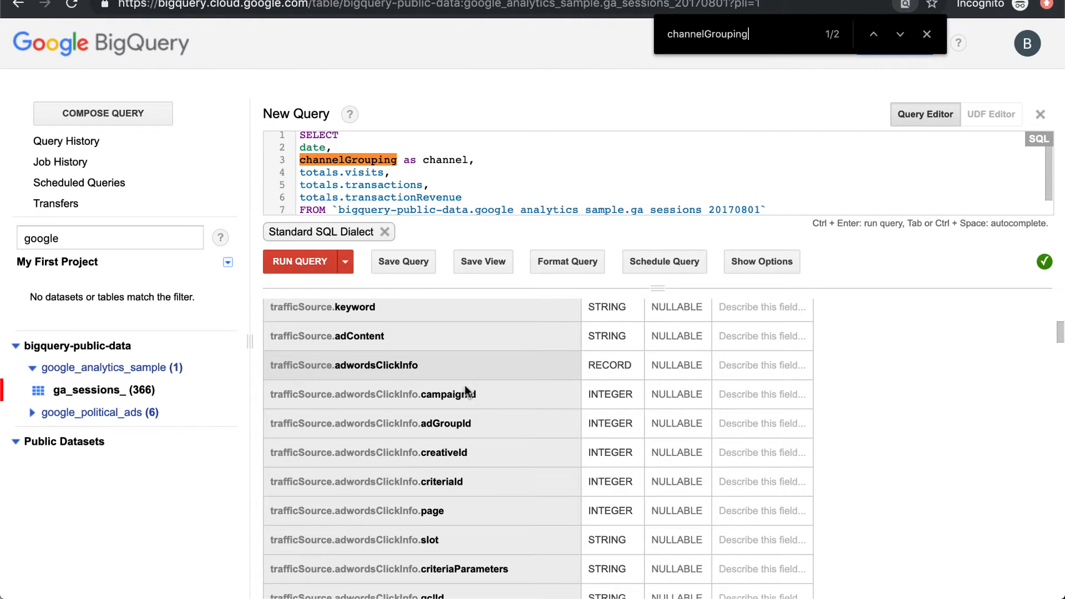
click(900, 35)
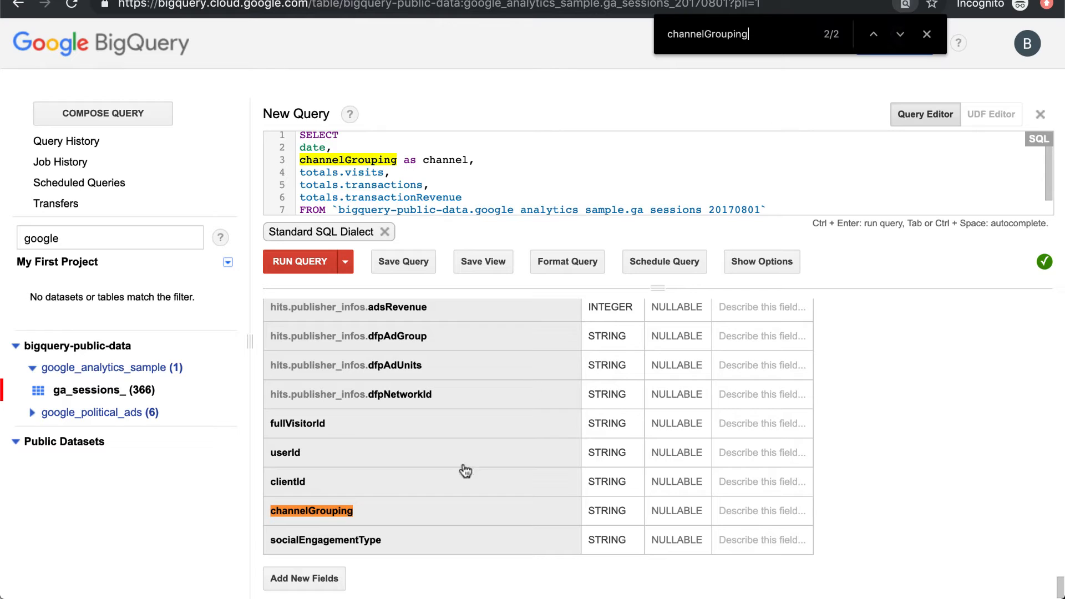
mouse_move(612, 506)
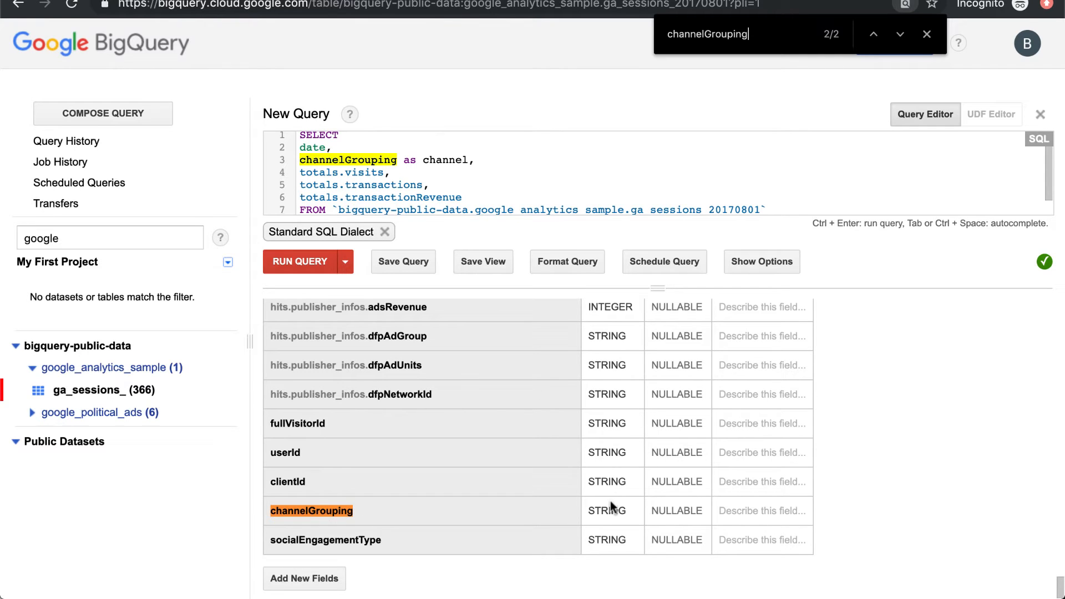
mouse_move(364, 507)
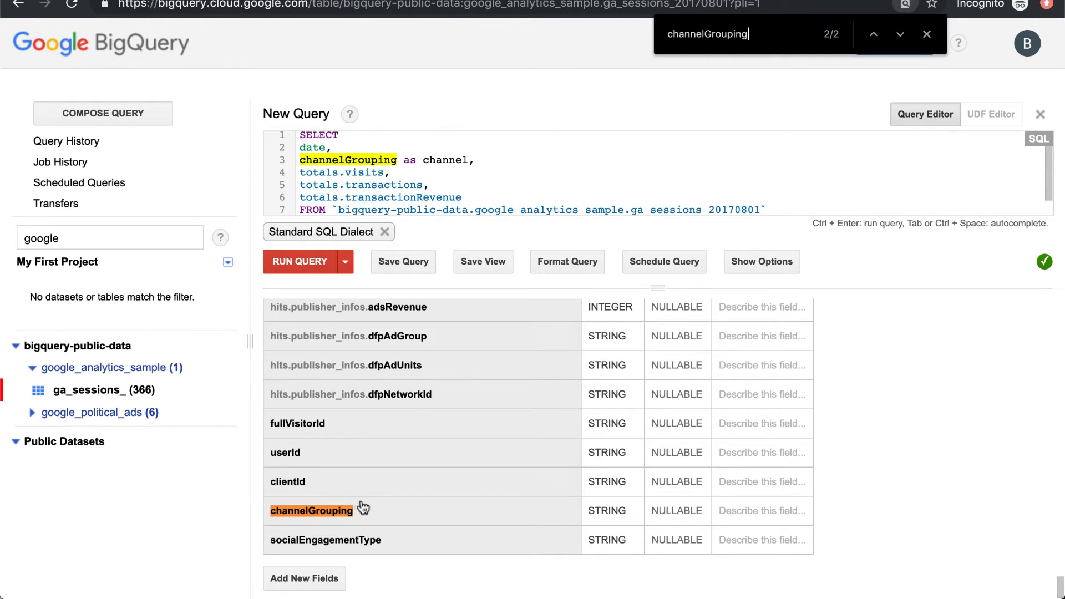
mouse_move(561, 473)
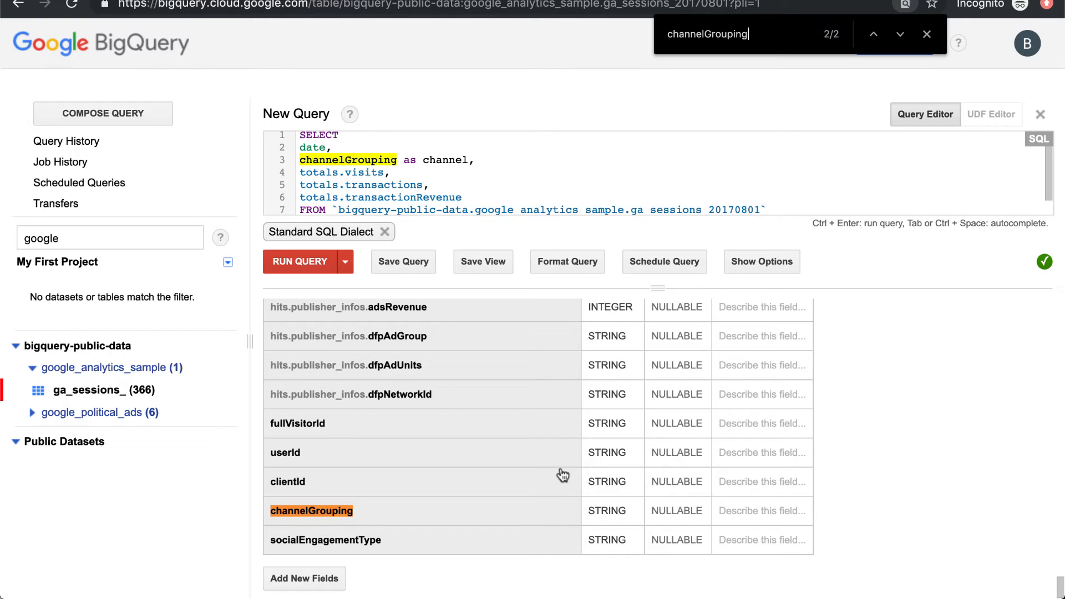
scroll(up, 3)
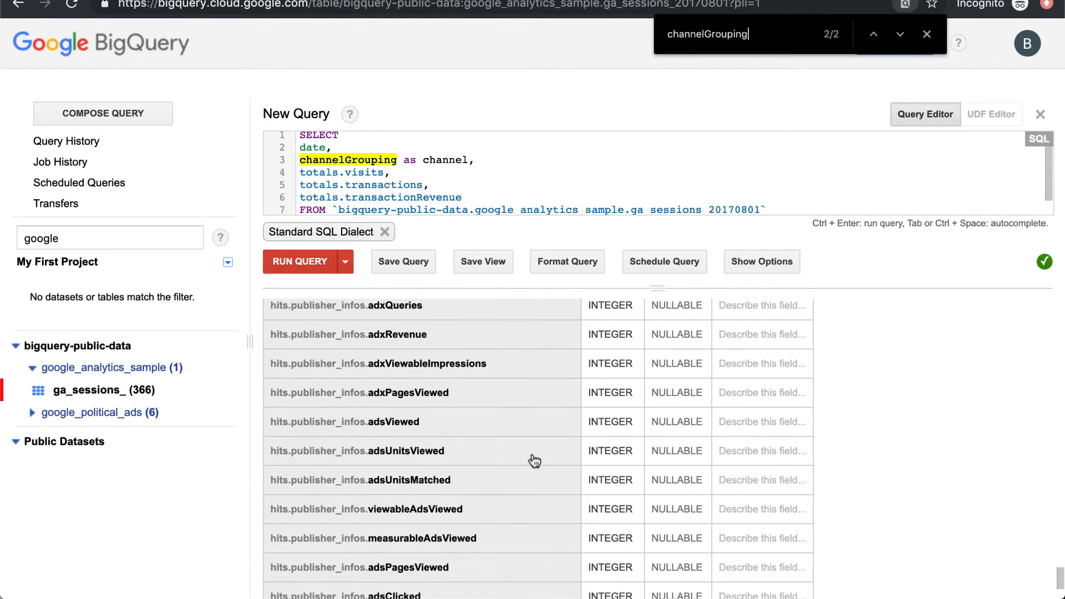
scroll(up, 3)
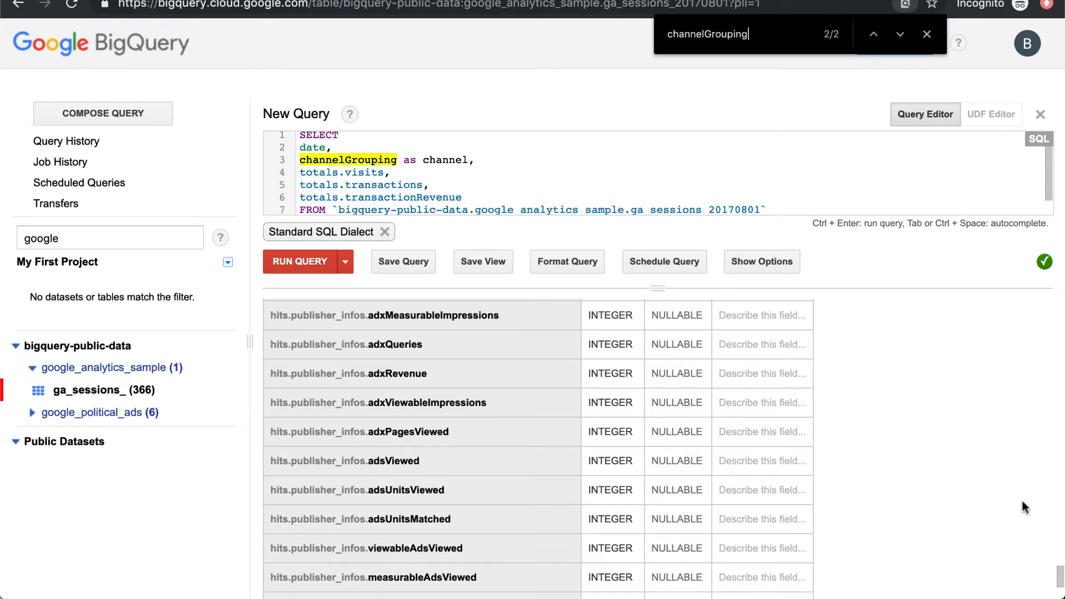
scroll(down, 3)
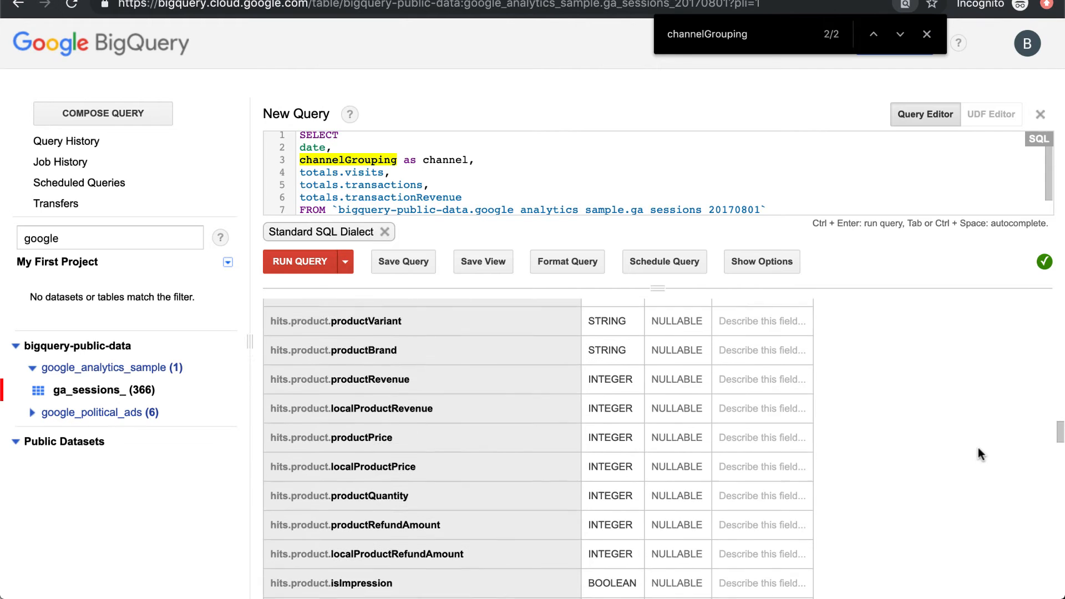
scroll(up, 3)
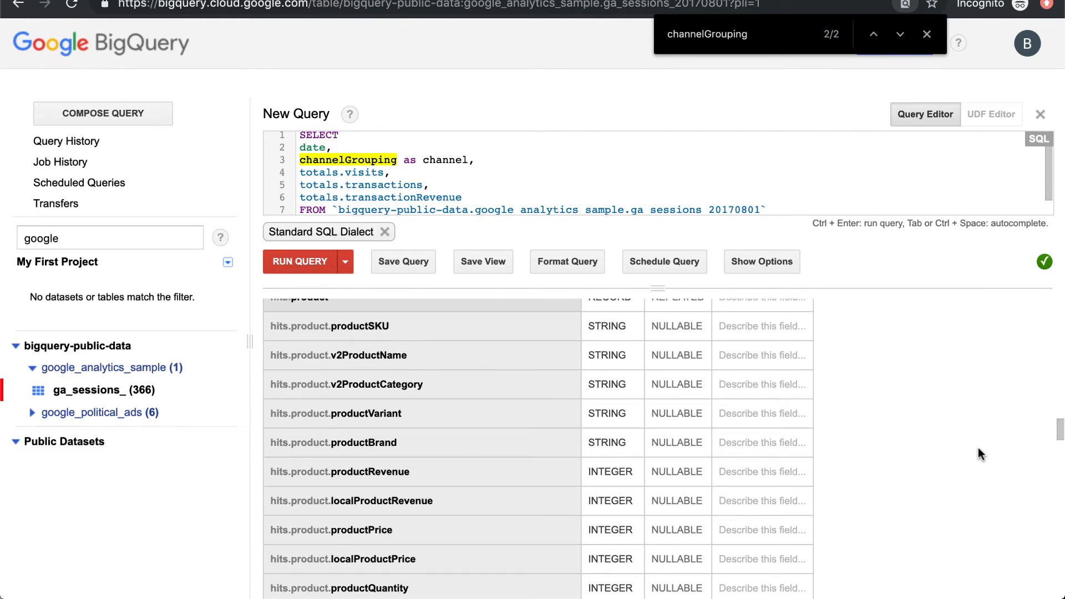
scroll(up, 3)
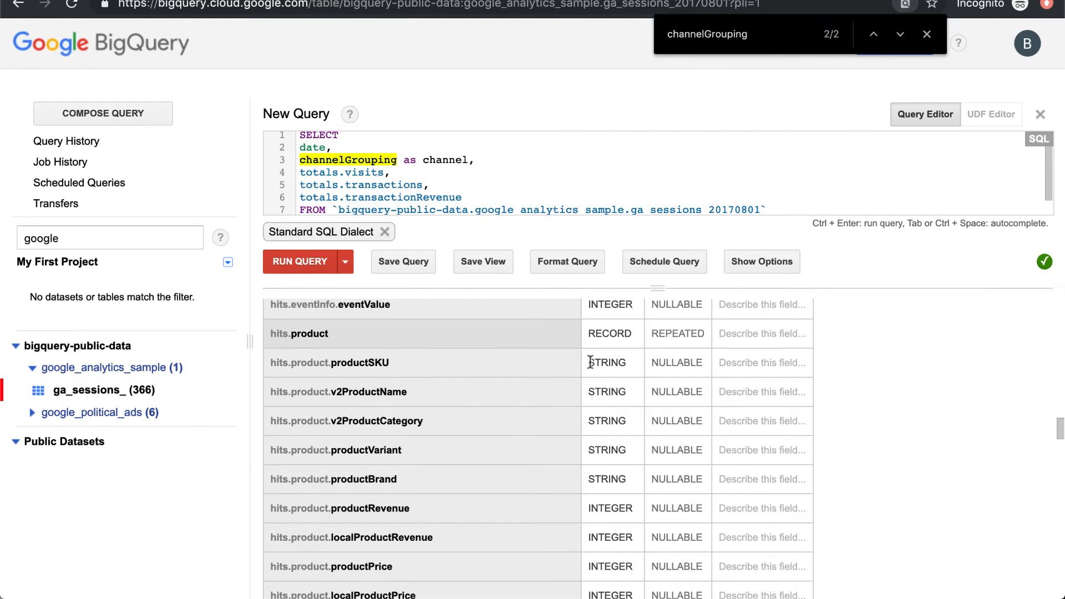
mouse_move(608, 414)
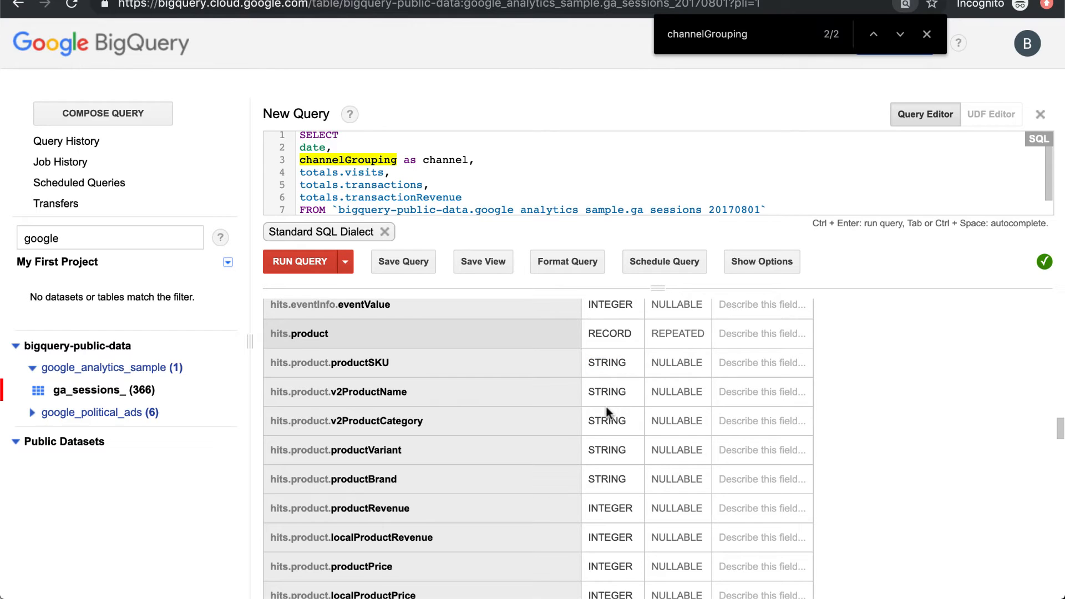
scroll(up, 3)
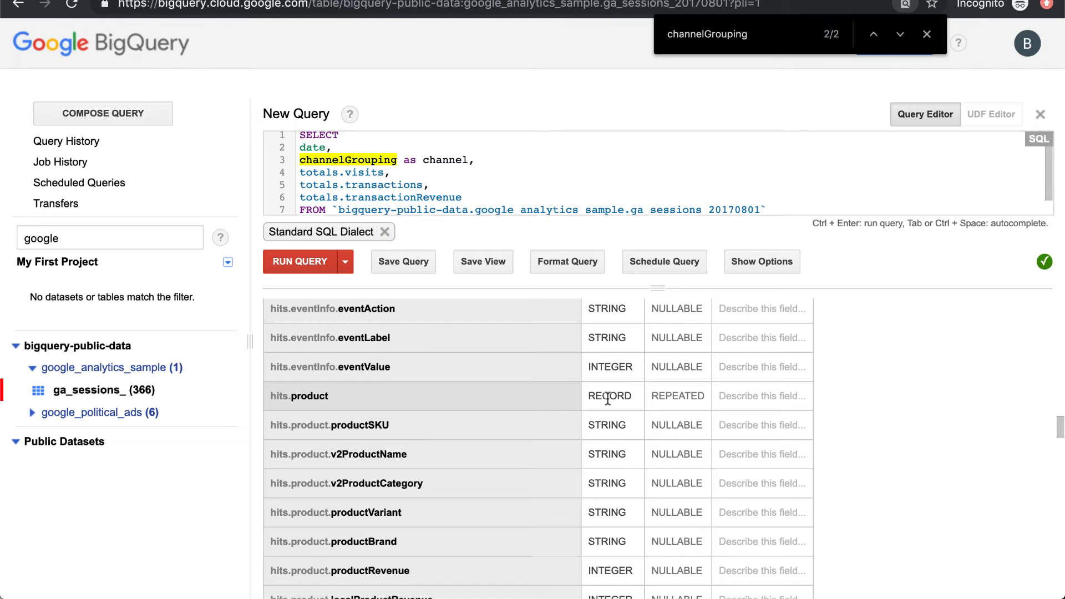
mouse_move(474, 414)
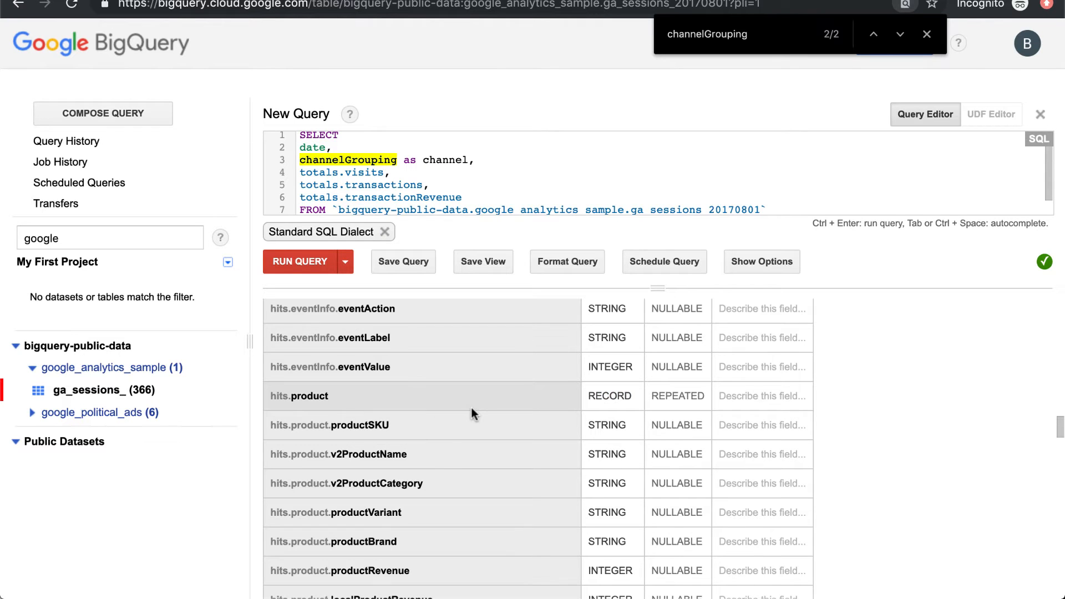
scroll(down, 3)
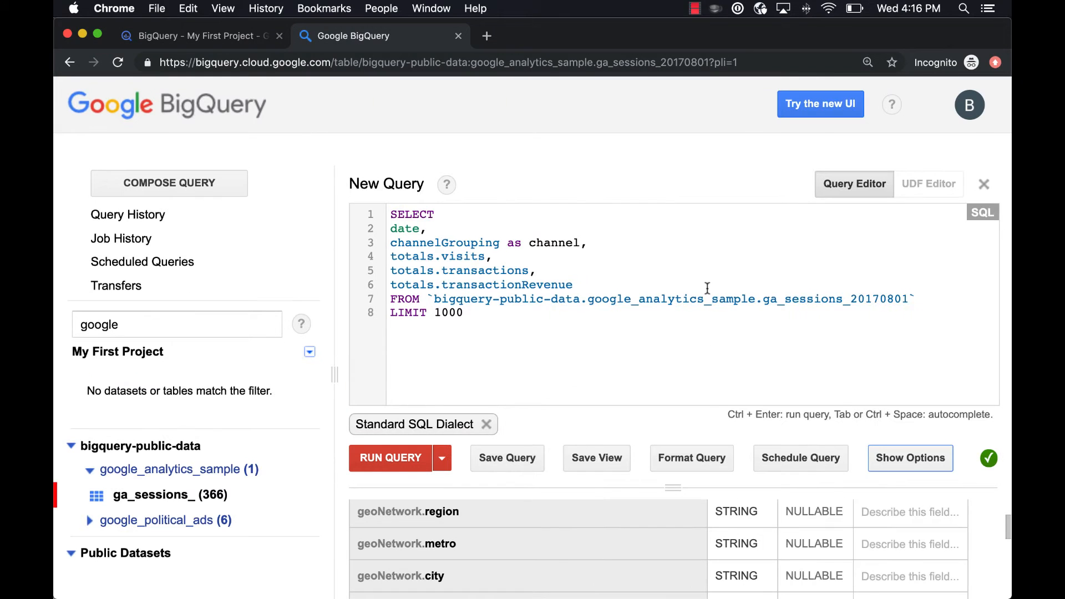
double_click(411, 215)
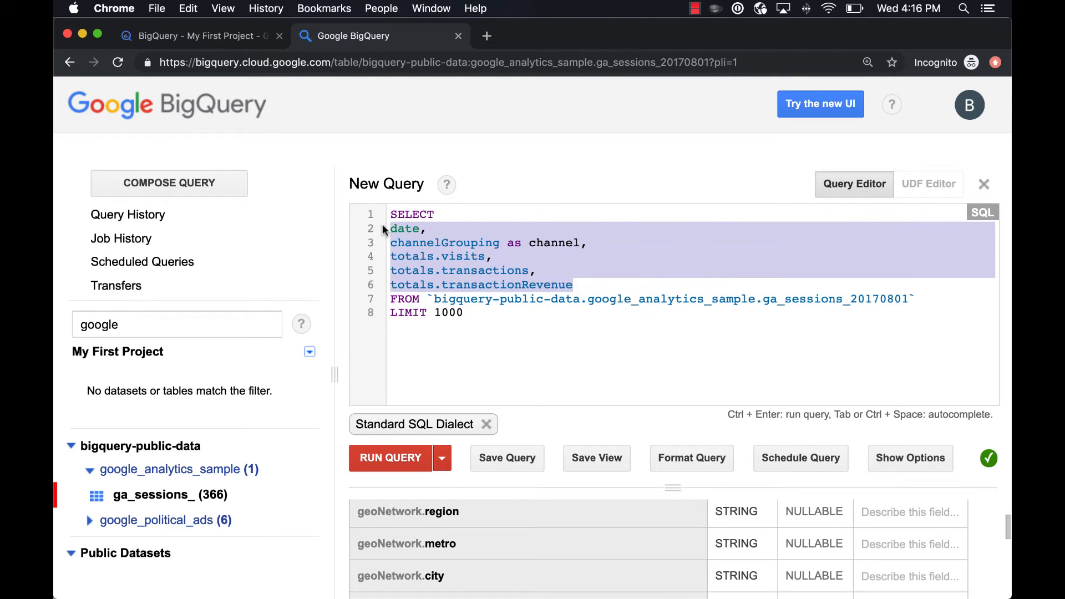
mouse_move(695, 276)
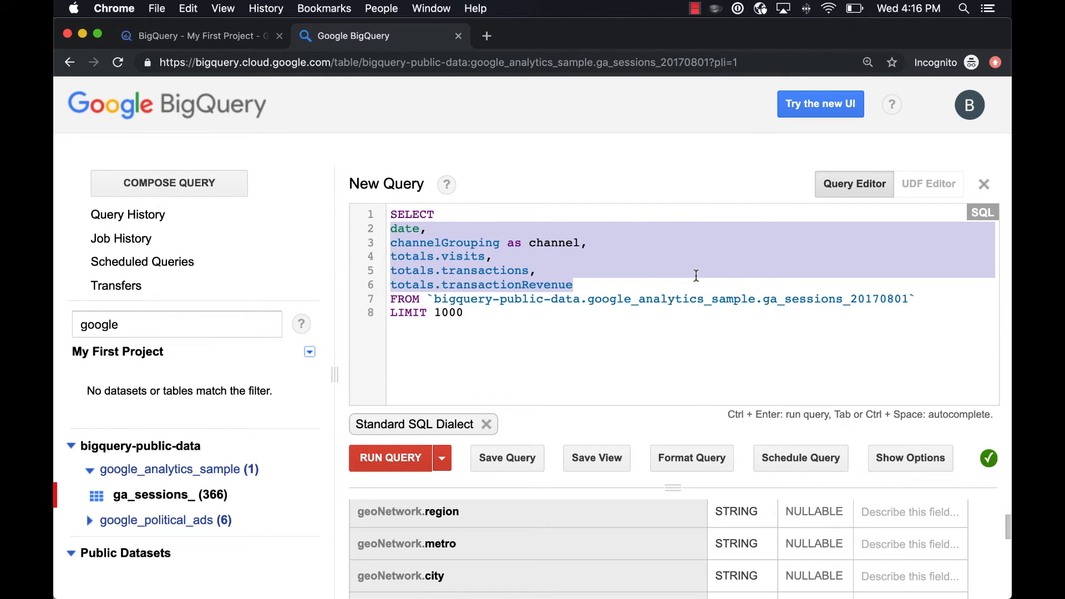
mouse_move(683, 272)
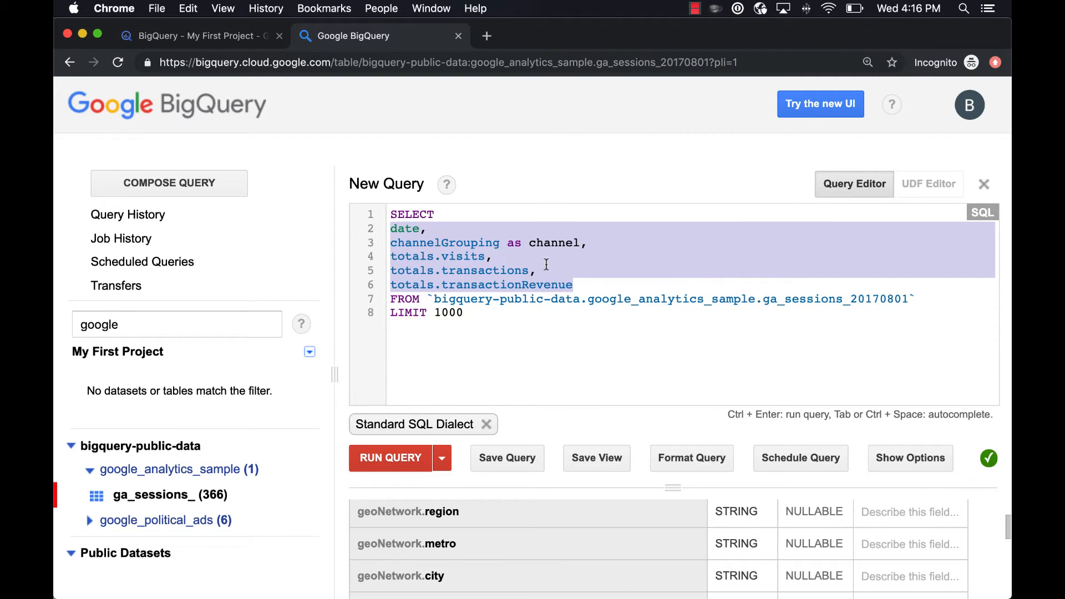
mouse_move(578, 255)
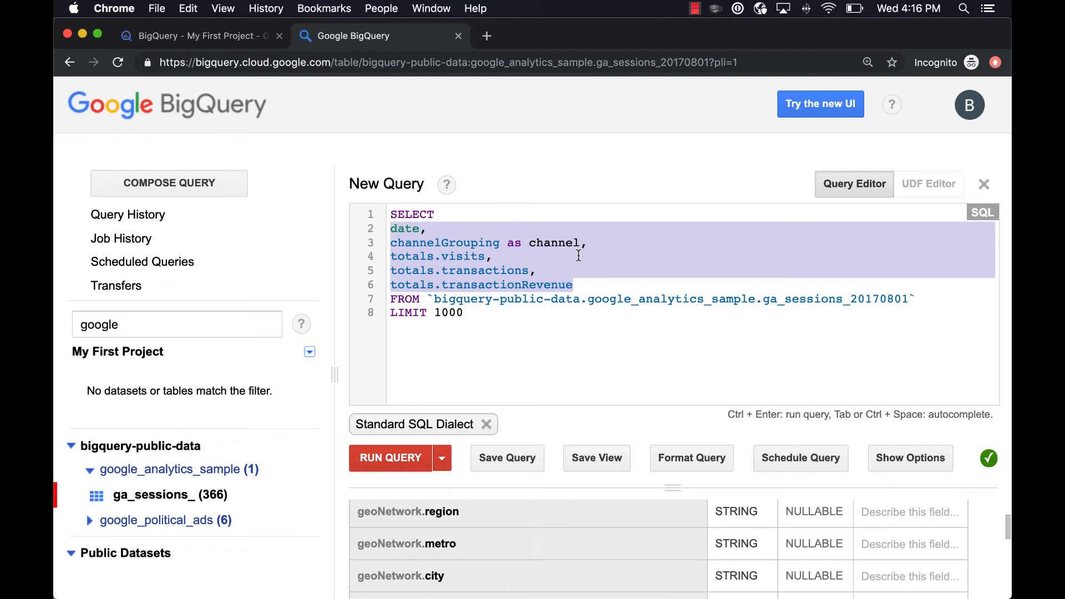
mouse_move(566, 250)
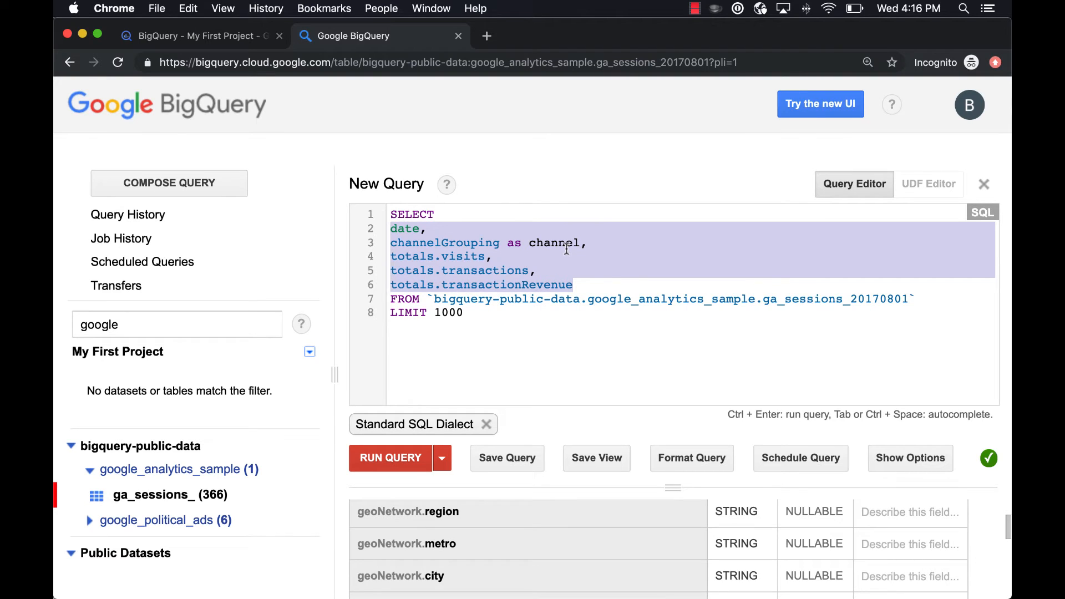
mouse_move(513, 243)
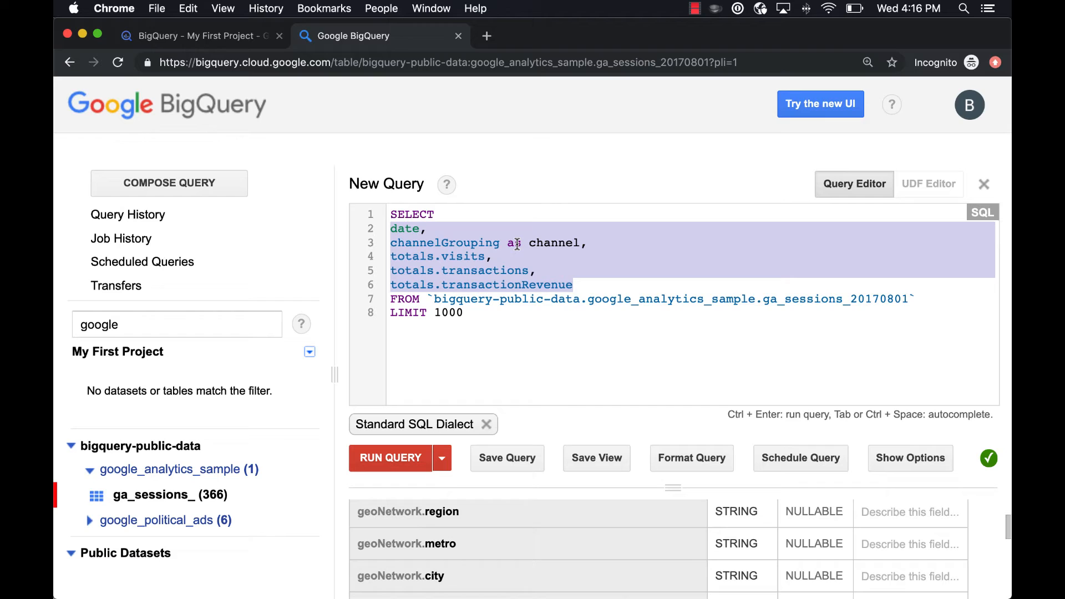
click(536, 242)
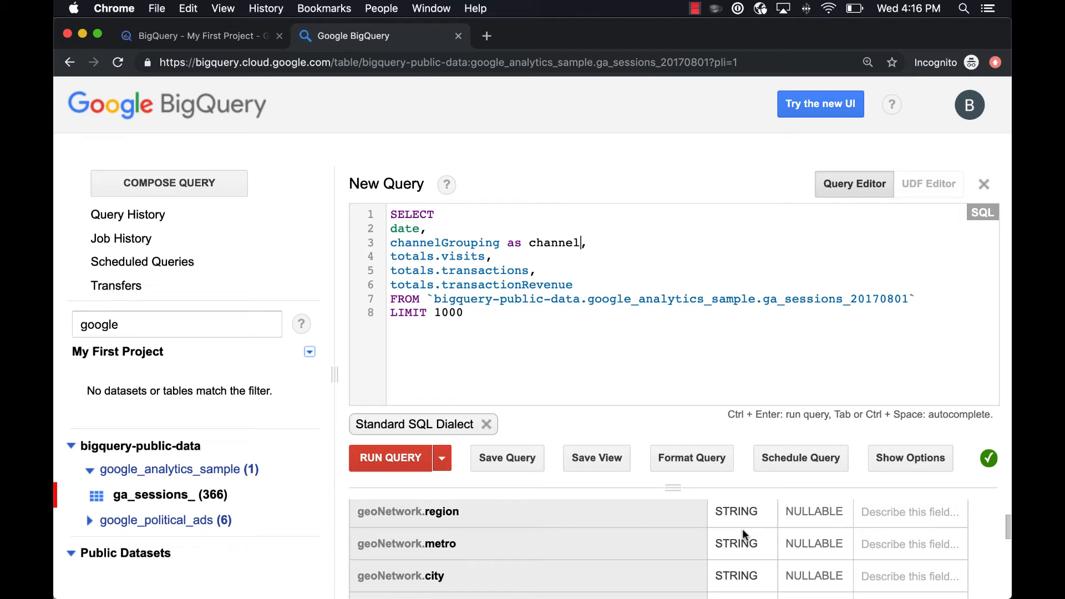
scroll(up, 3)
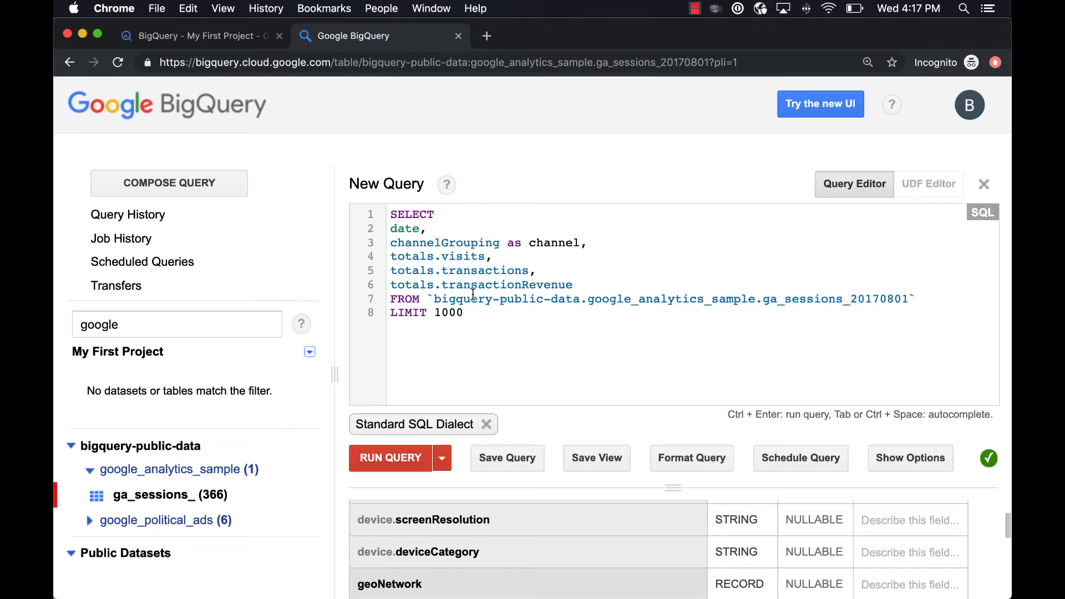
mouse_move(659, 276)
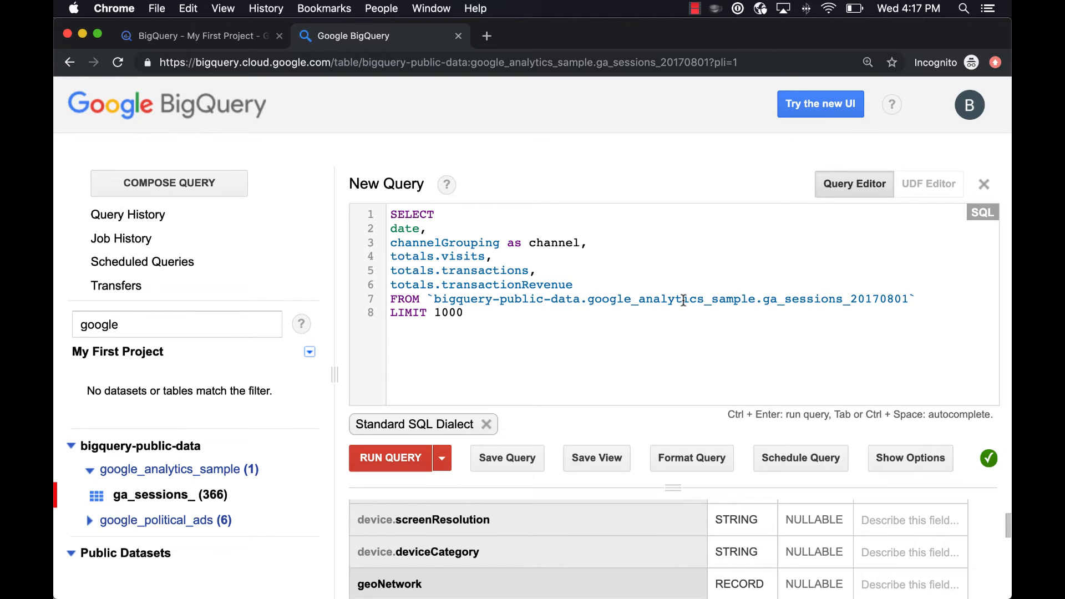
Examine the project and dataset names in the FROM path and list the google_political_ads tables.
double_click(500, 298)
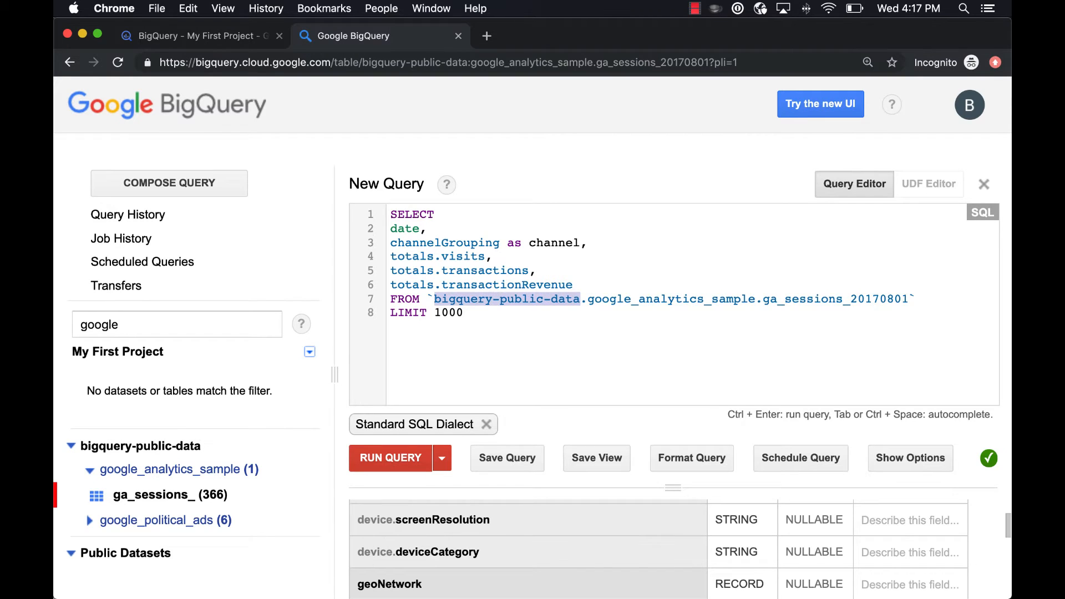
mouse_move(234, 425)
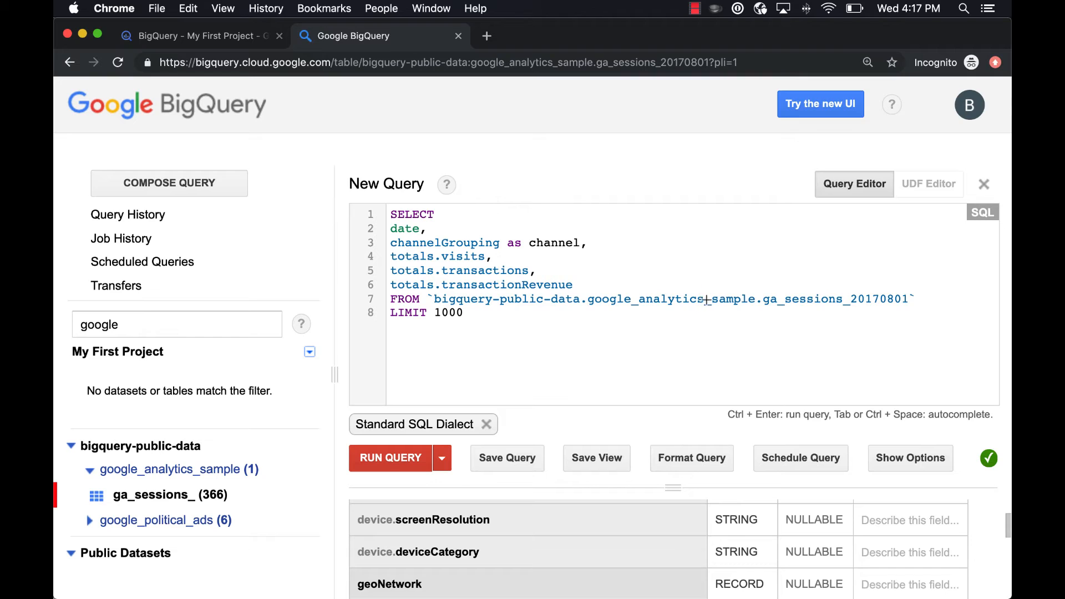
double_click(671, 299)
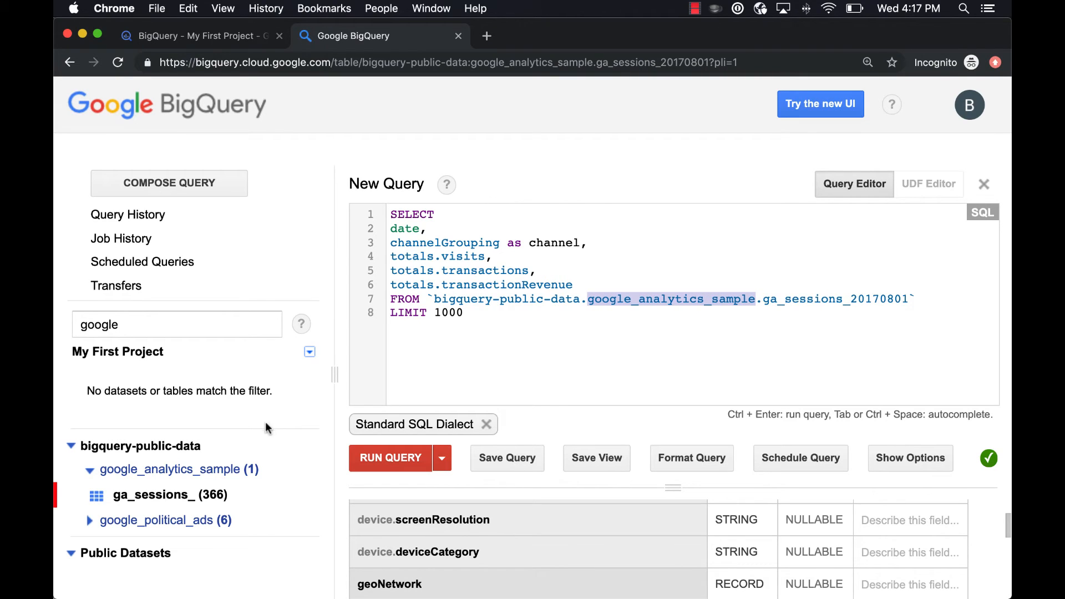
mouse_move(198, 470)
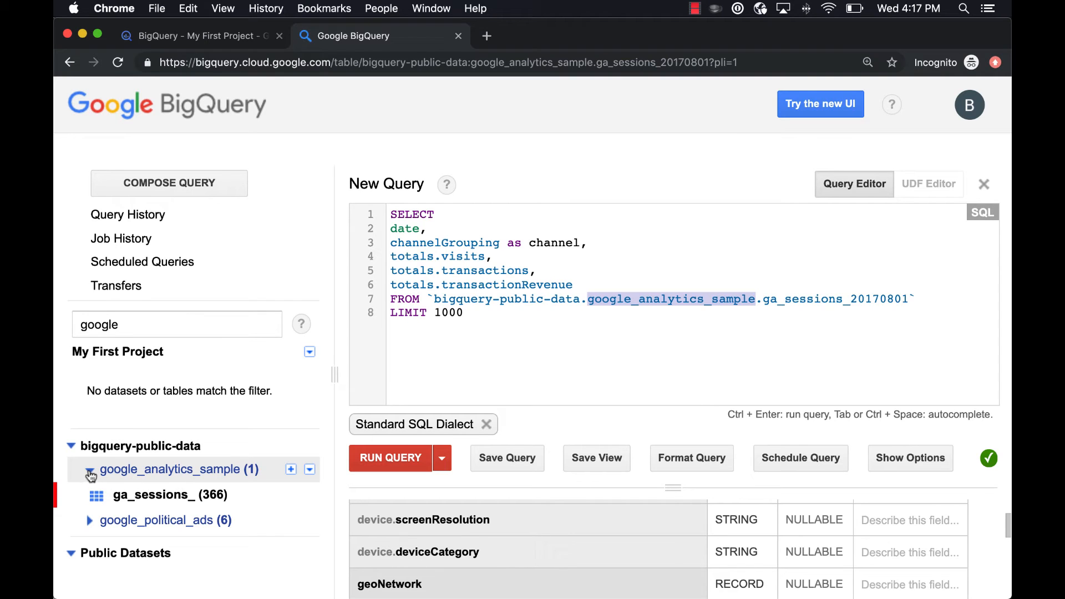
click(89, 520)
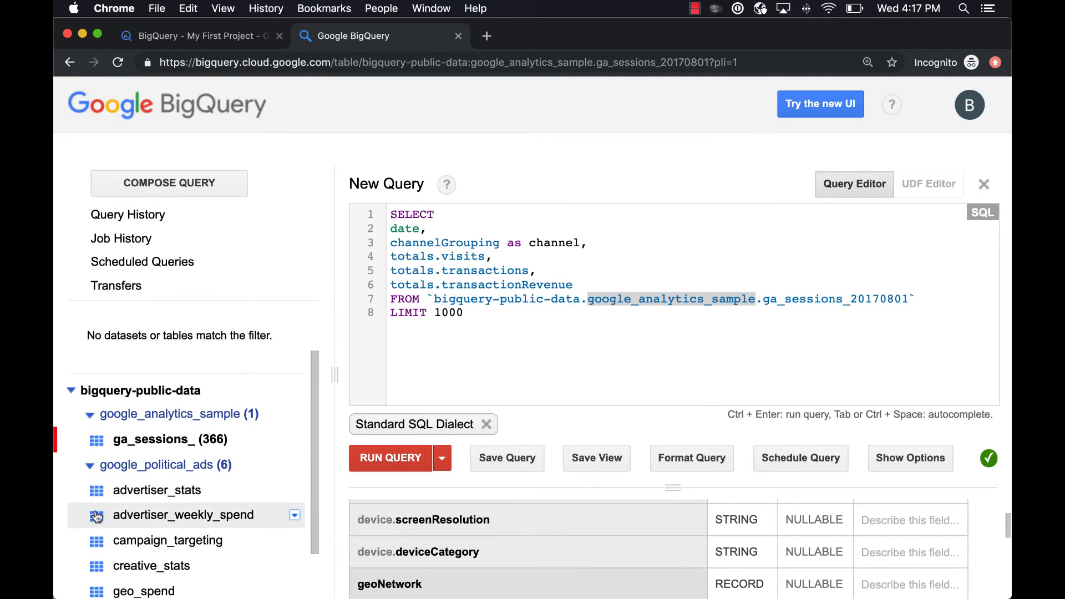
scroll(down, 3)
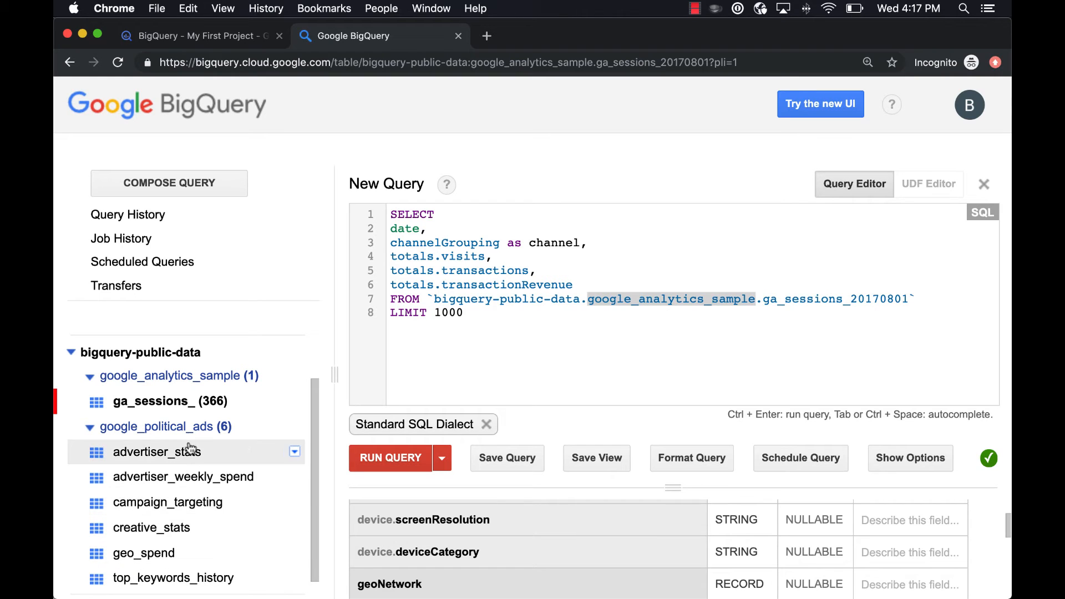
mouse_move(331, 359)
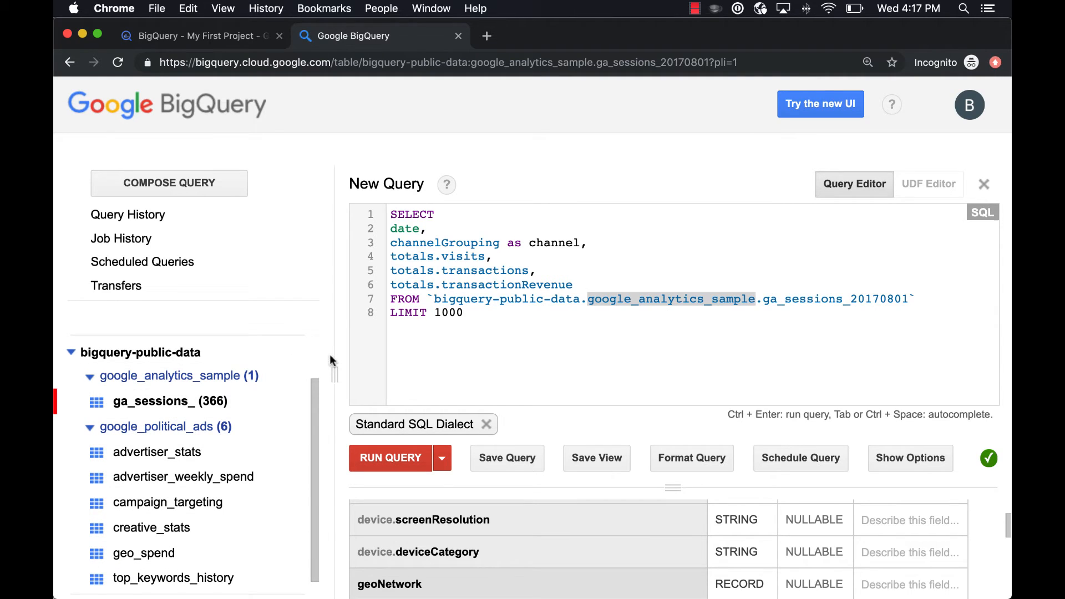
mouse_move(764, 289)
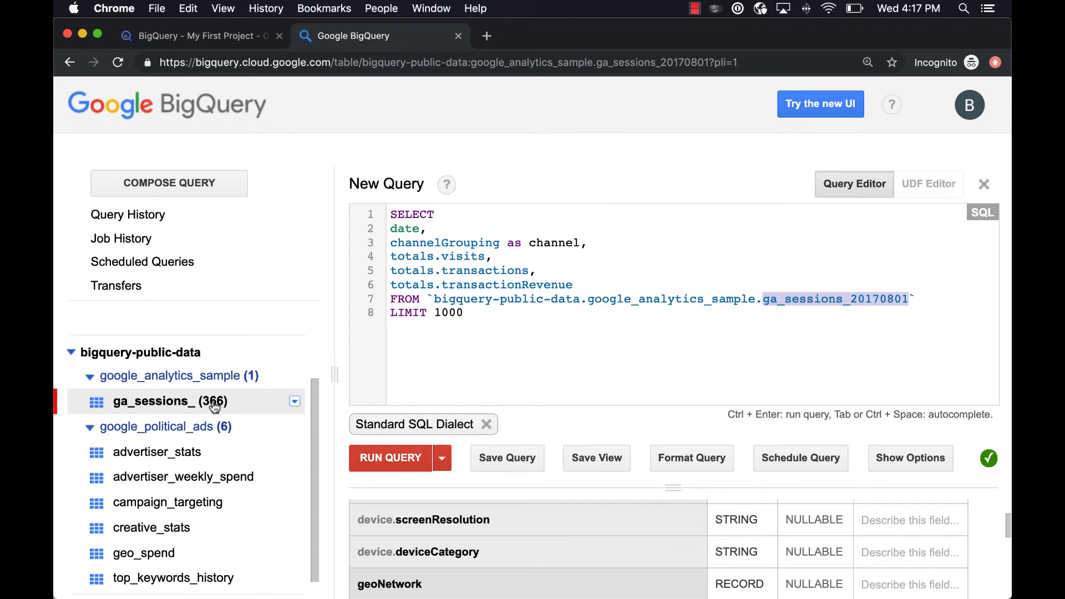
mouse_move(169, 407)
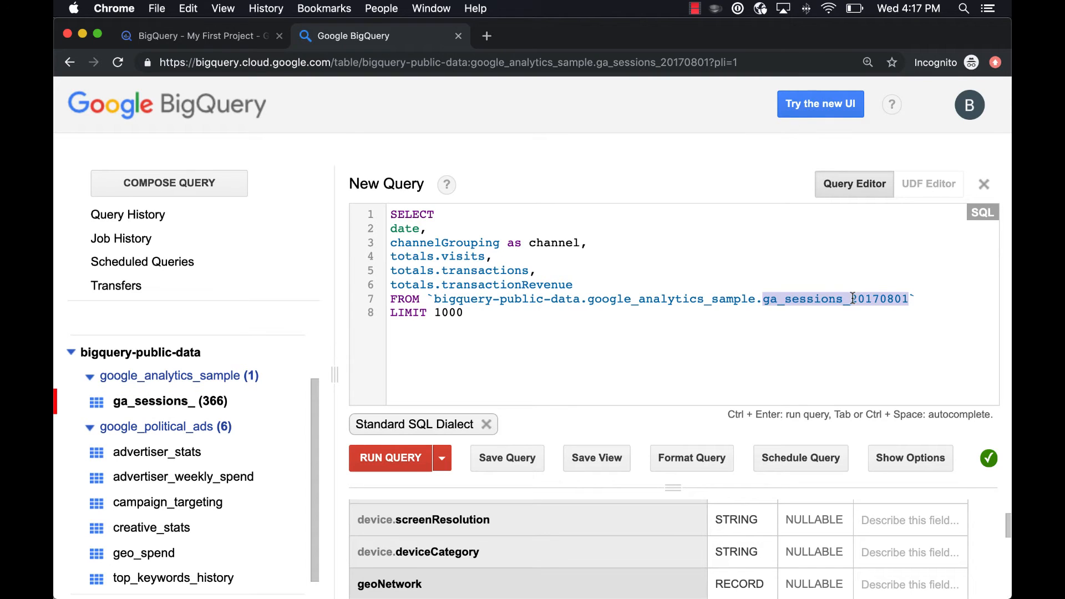
click(848, 298)
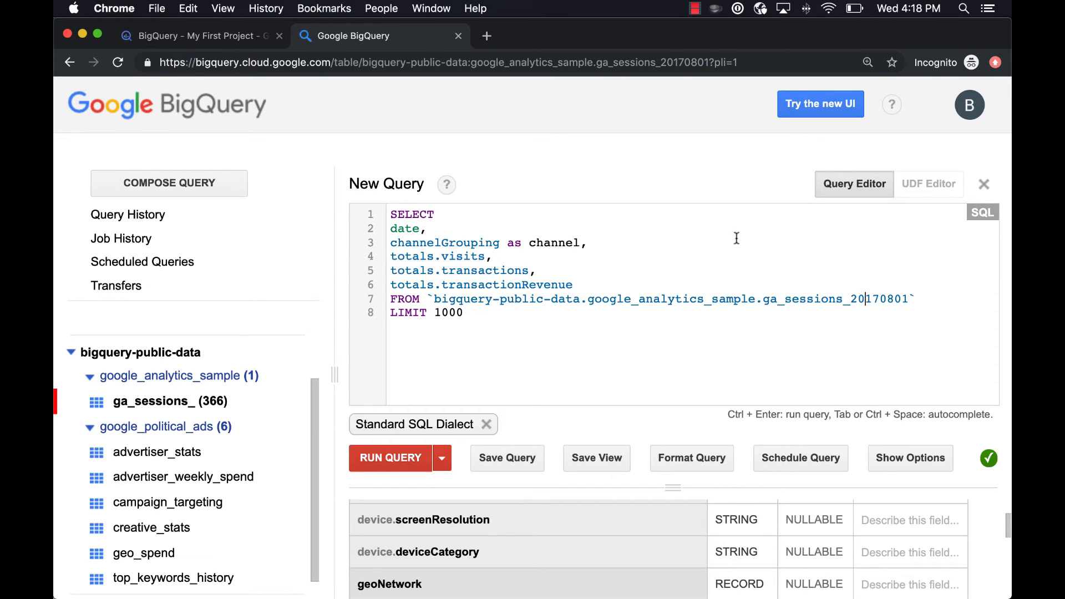
mouse_move(647, 298)
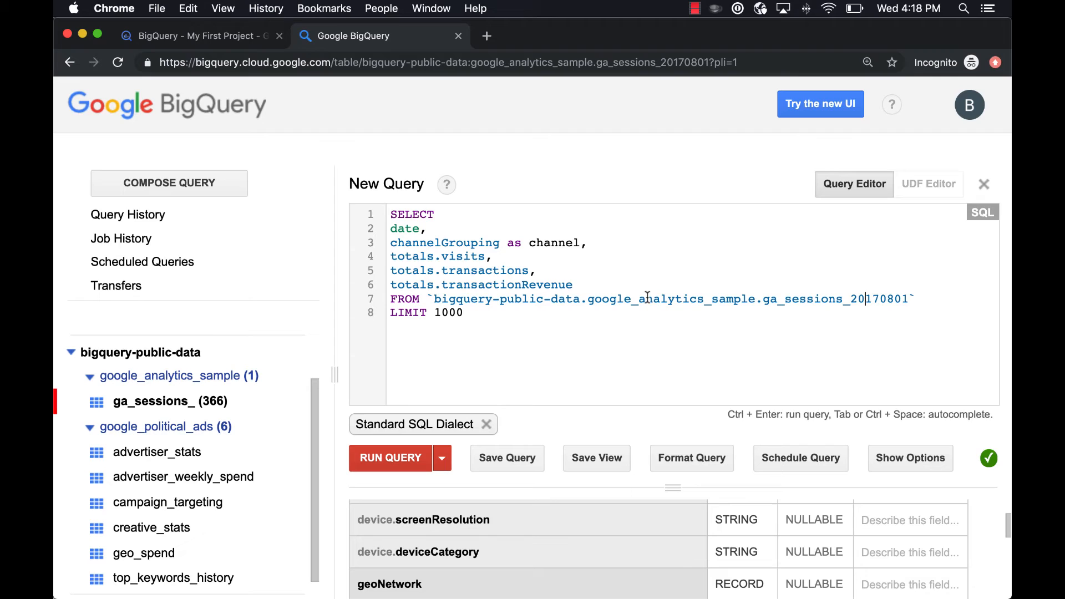
mouse_move(711, 293)
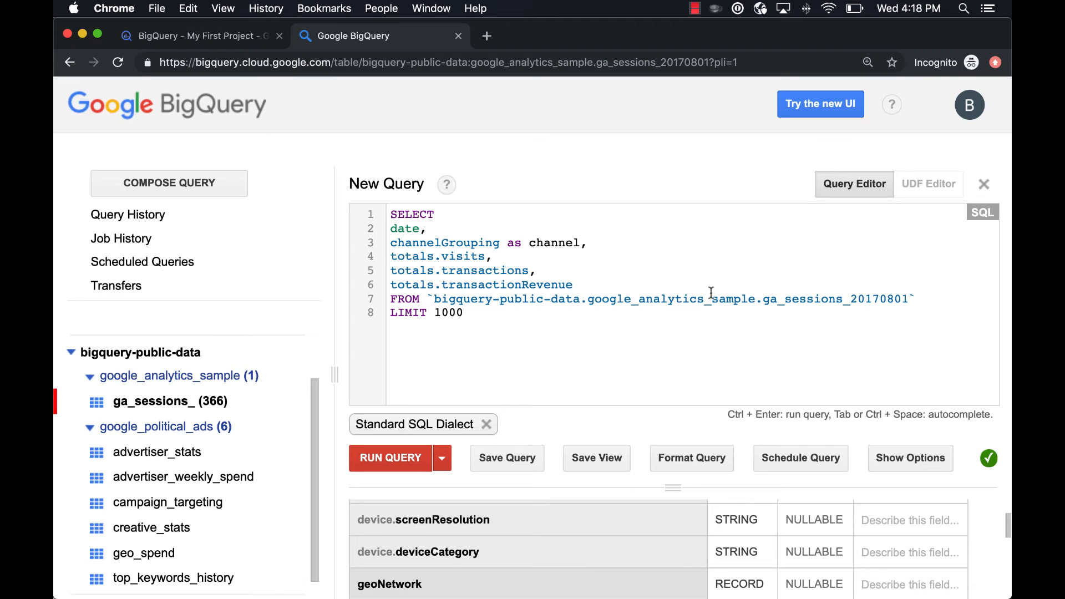
mouse_move(740, 307)
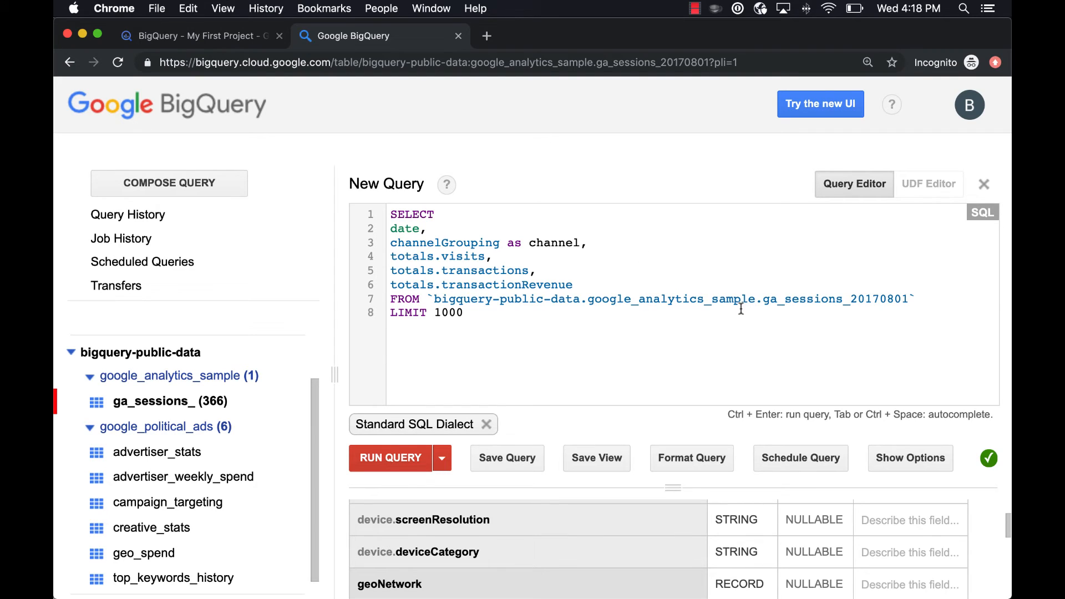
mouse_move(432, 292)
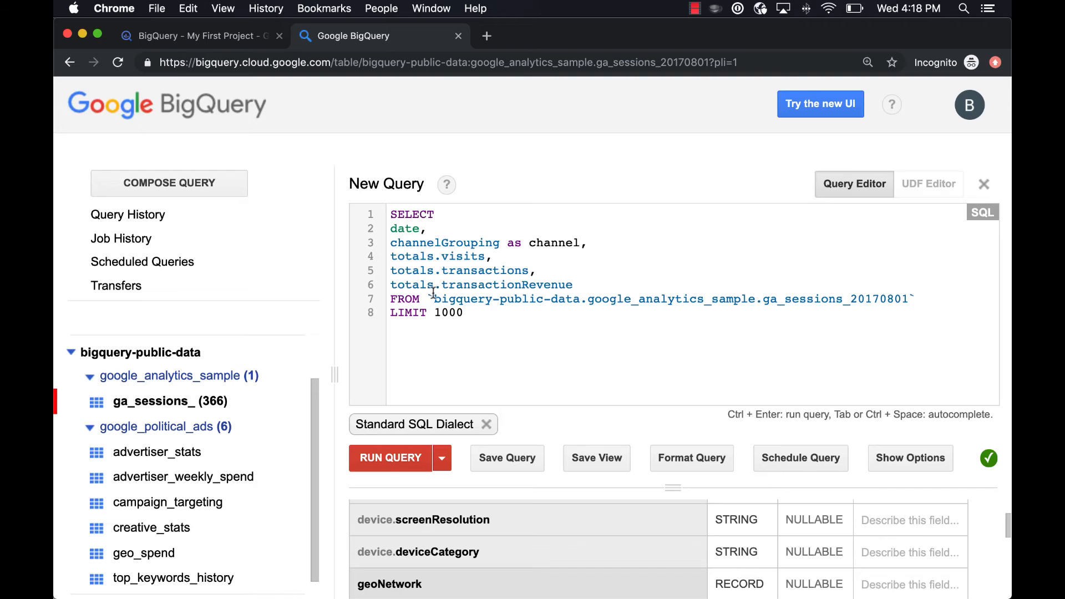
mouse_move(665, 322)
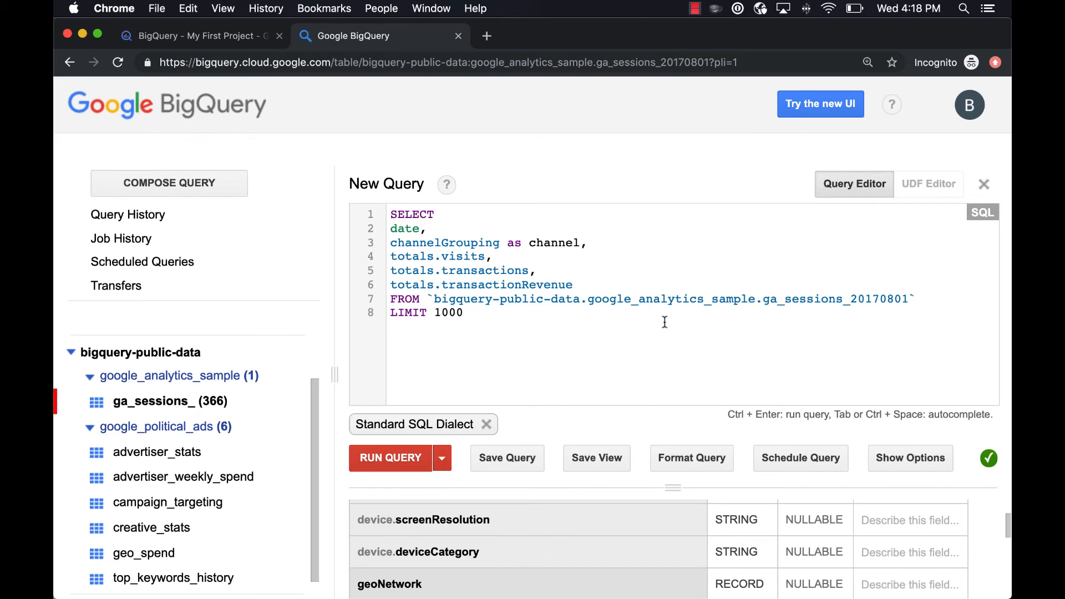
Run the query to return date, channel, visits, transactions and transactionRevenue rows.
click(465, 313)
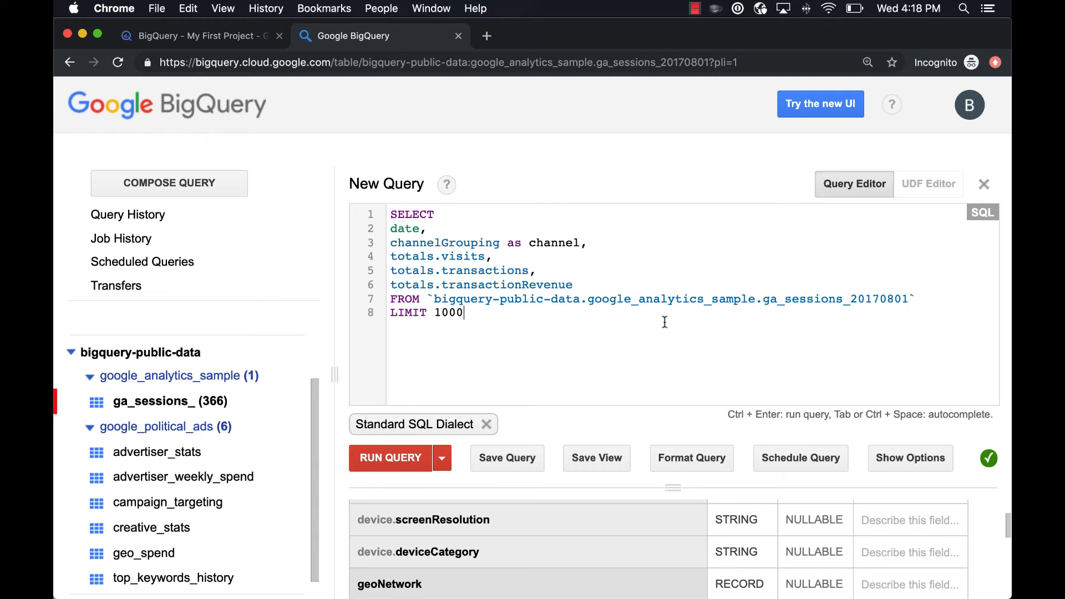
click(389, 457)
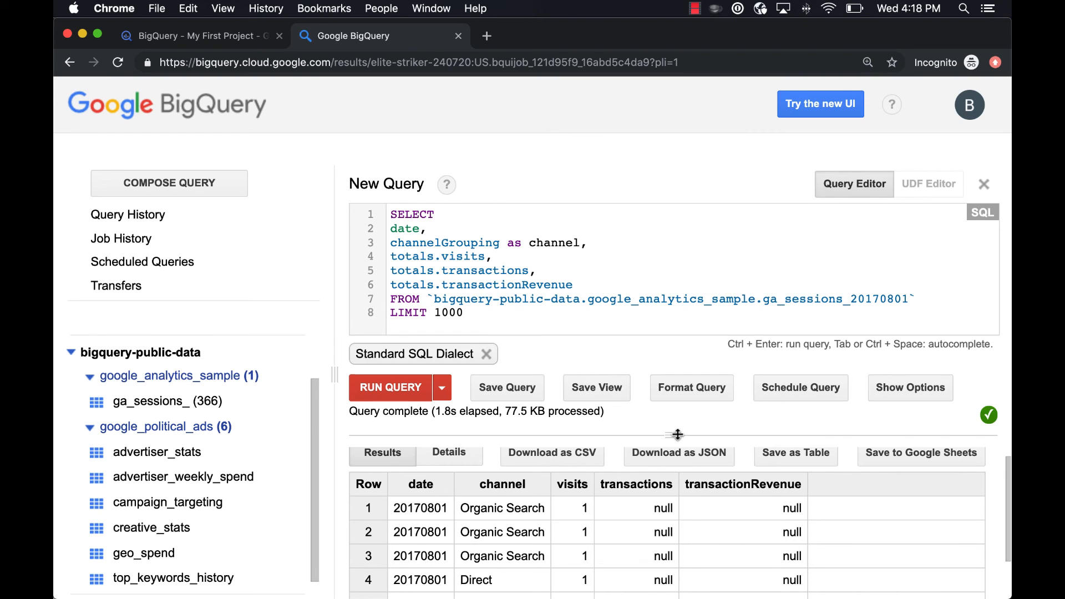
mouse_move(700, 460)
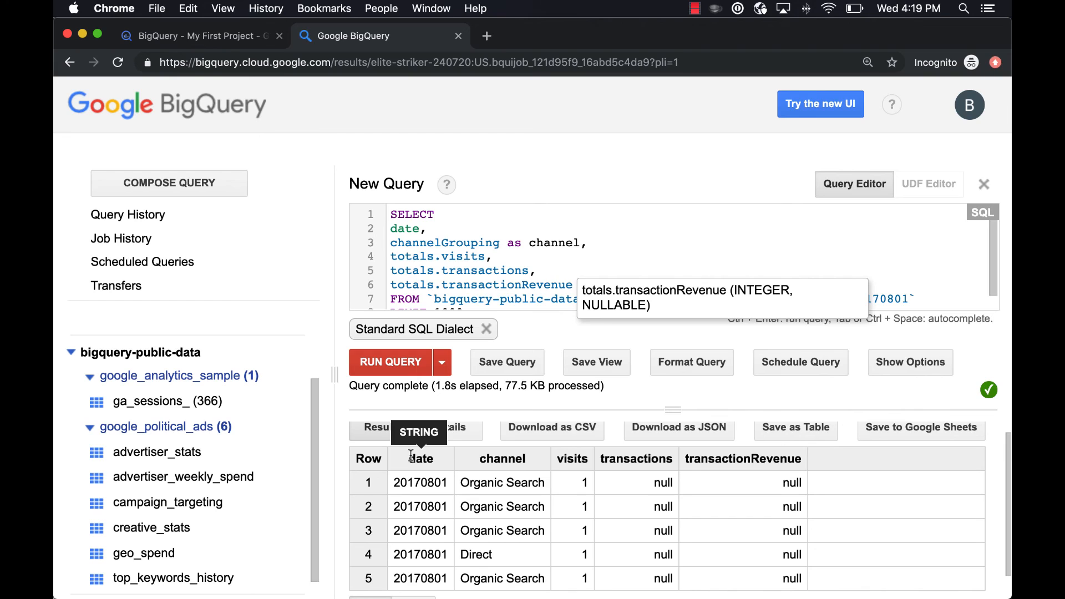
mouse_move(501, 458)
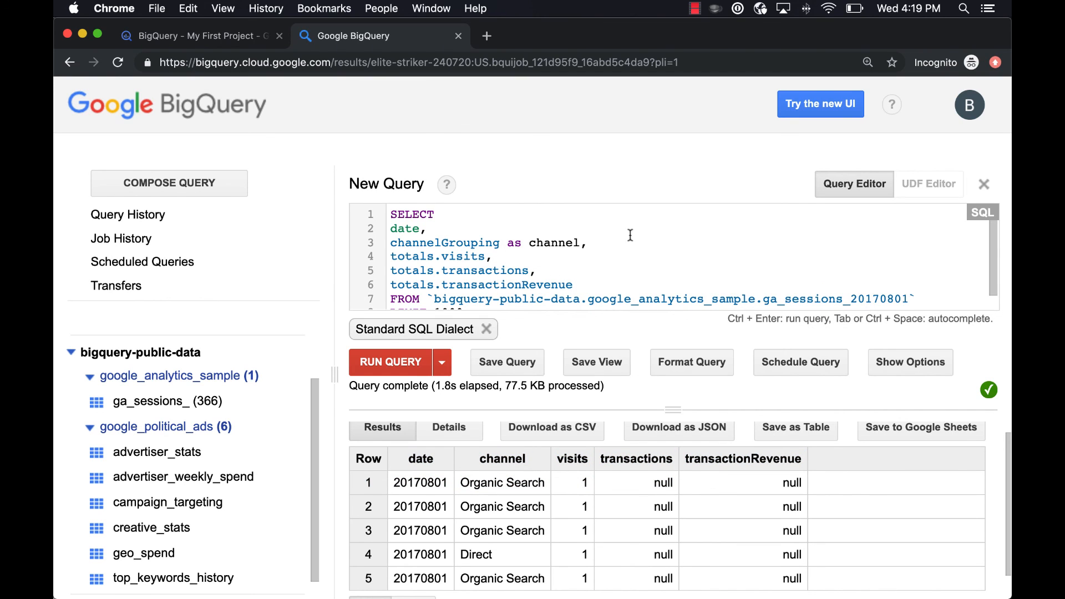
scroll(down, 3)
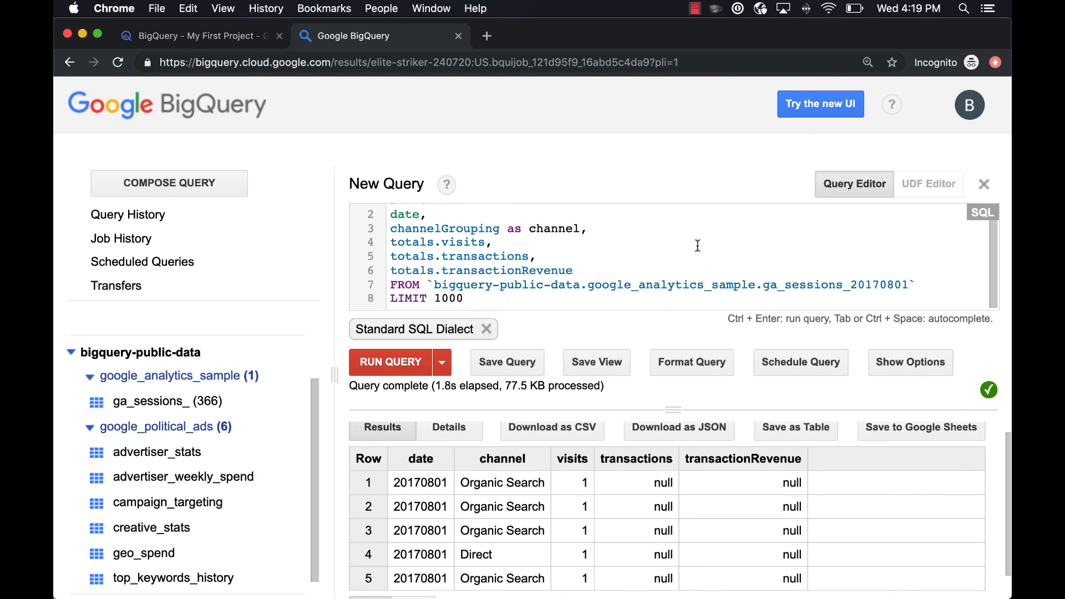
scroll(up, 3)
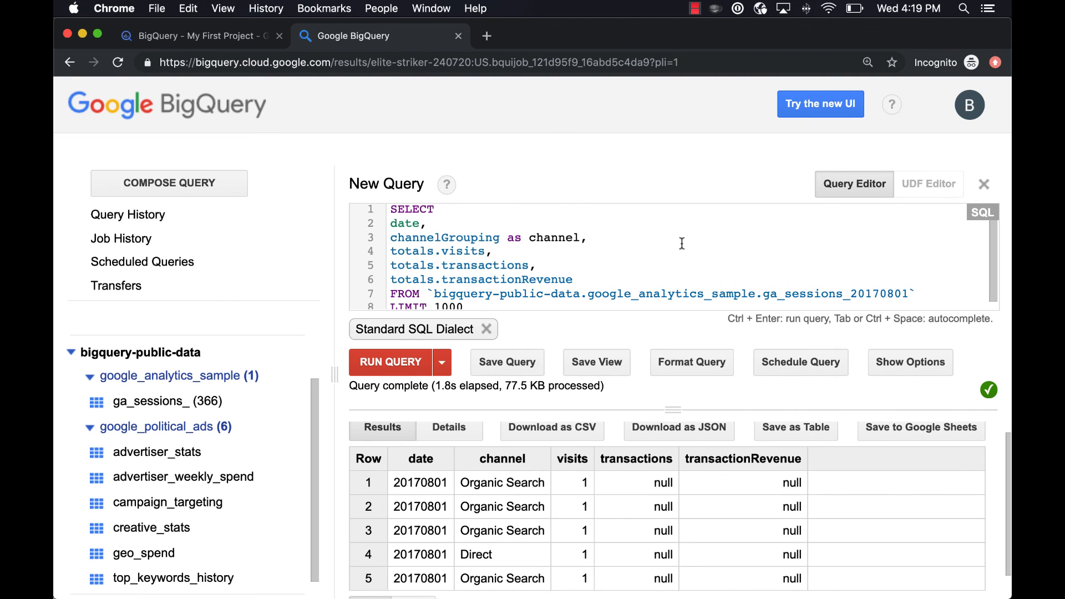
mouse_move(644, 285)
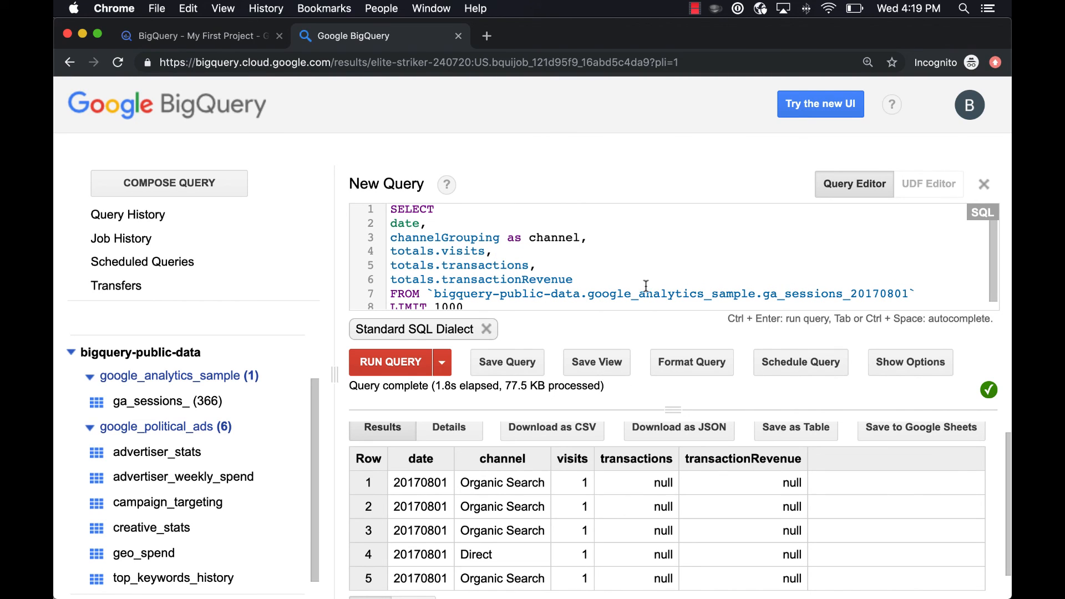
mouse_move(689, 287)
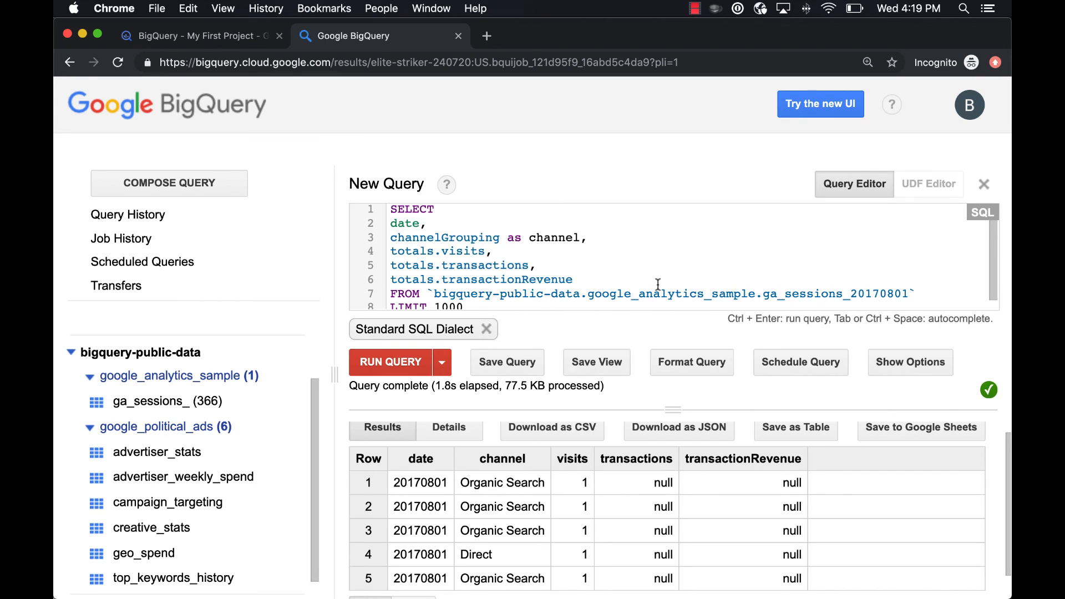
mouse_move(605, 281)
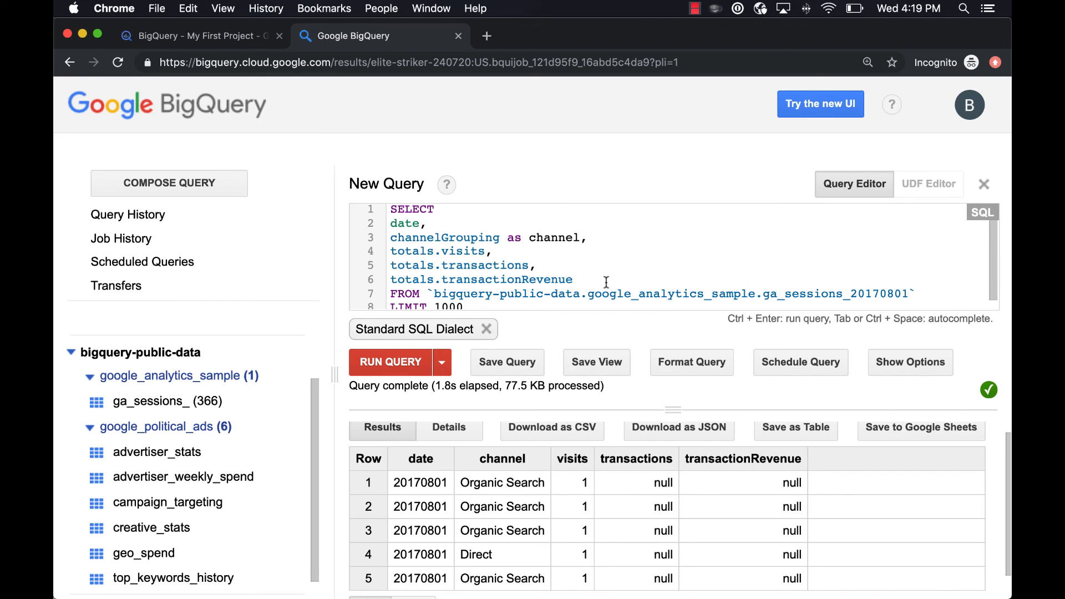